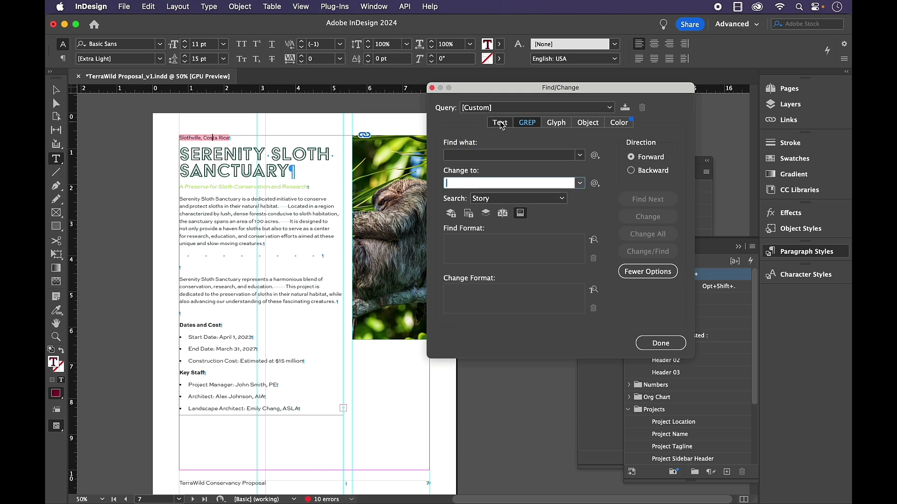
# Switch Find/Change from GREP to a plain Text search of the whole document
pyautogui.click(499, 122)
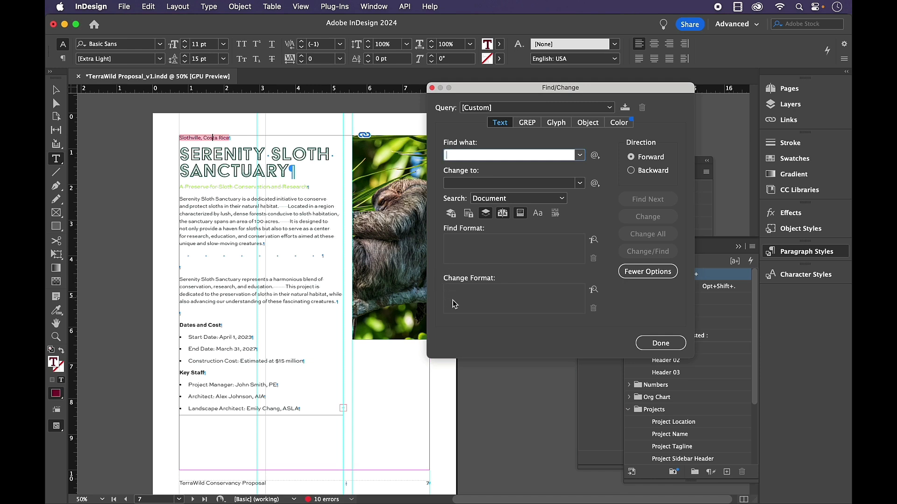
pyautogui.moveTo(514, 253)
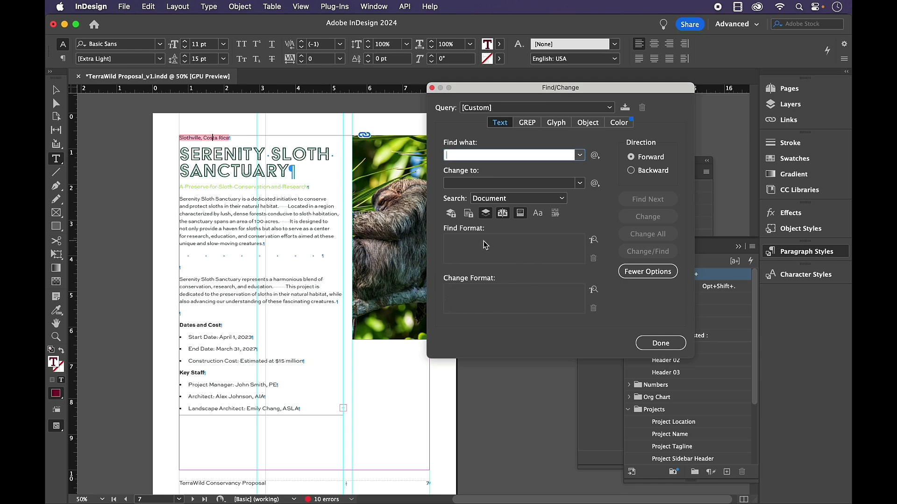
pyautogui.moveTo(499, 250)
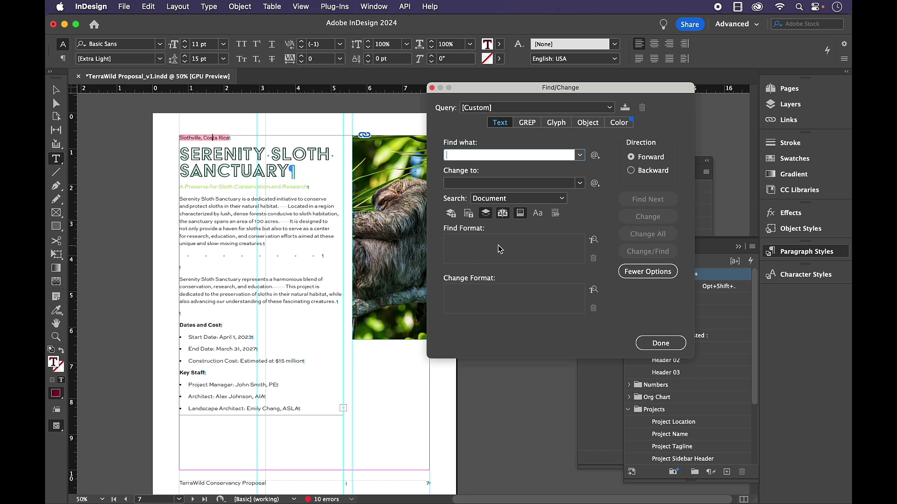
# Set the Find Format font to Basic Sans with the Extra Light style
pyautogui.click(593, 240)
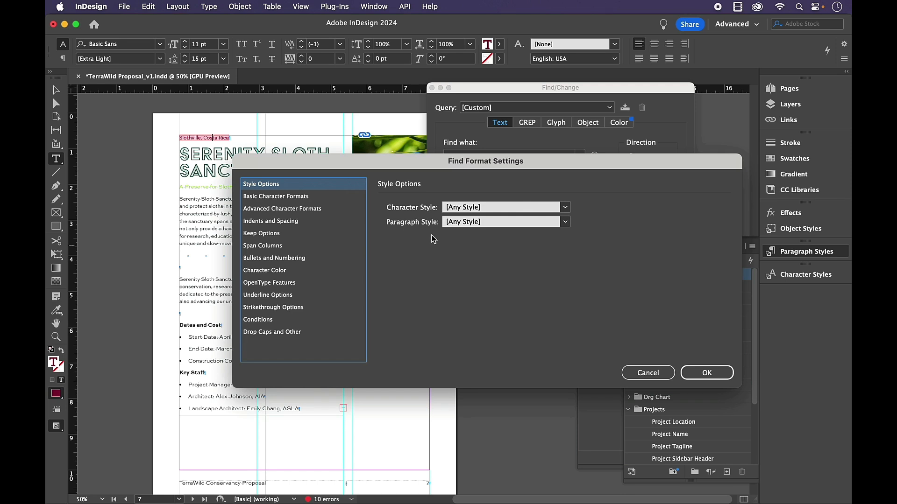
pyautogui.moveTo(393, 193)
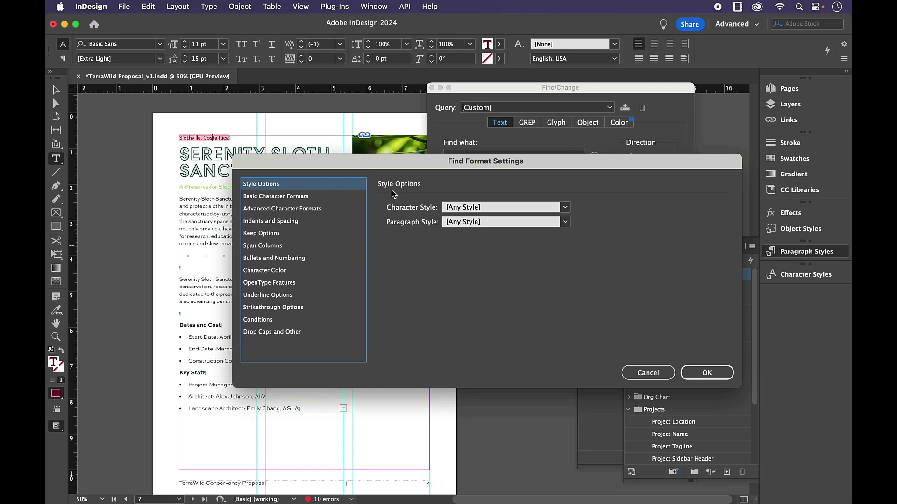
pyautogui.click(276, 196)
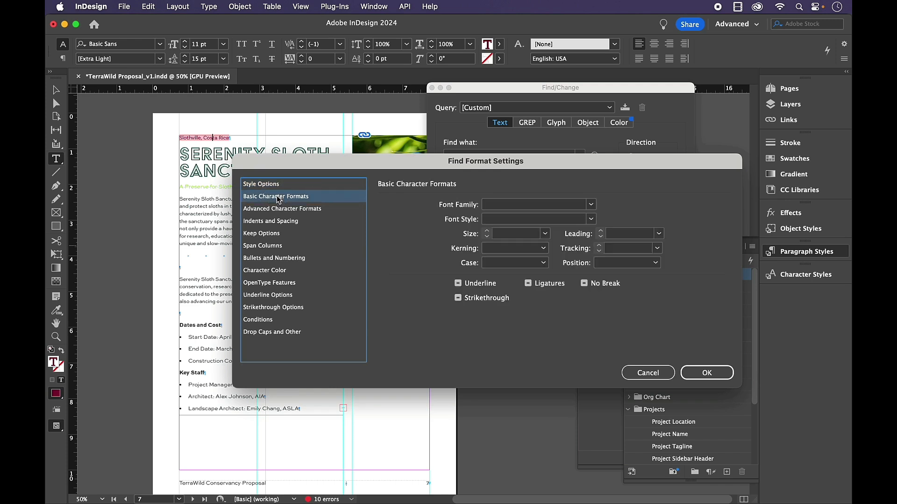
pyautogui.moveTo(185, 87)
pyautogui.write('Basic Sans')
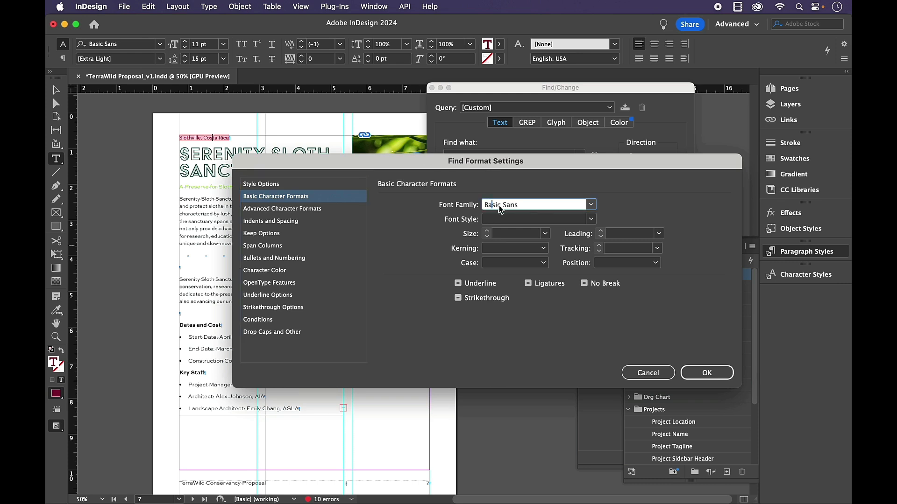
pyautogui.write('Light')
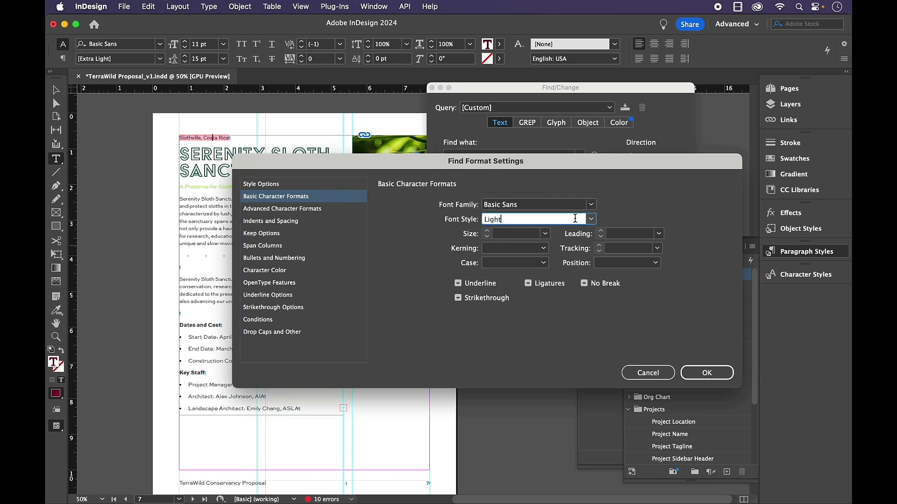
pyautogui.click(590, 218)
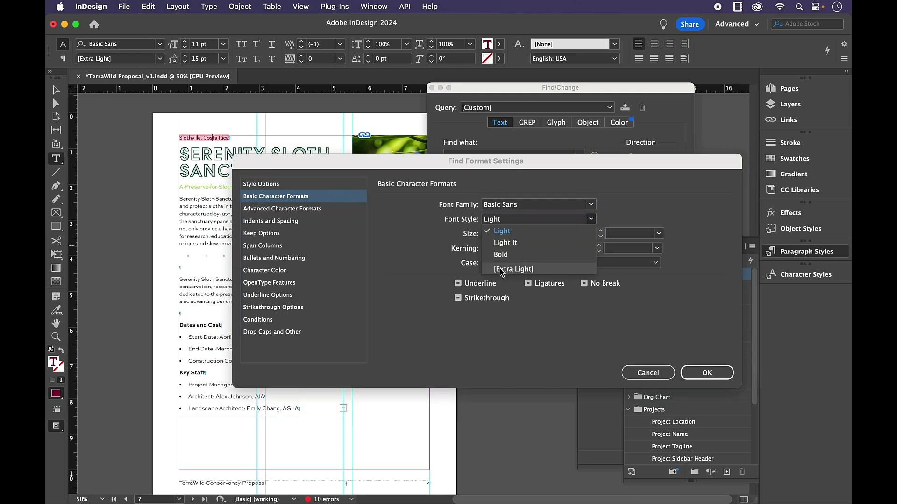
pyautogui.click(513, 269)
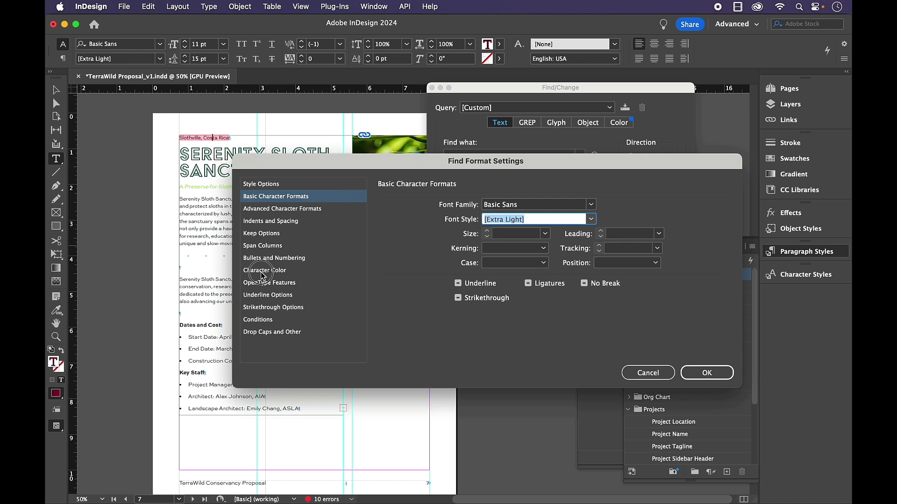
# Add the red character colour to the Find Format and confirm it
pyautogui.click(265, 270)
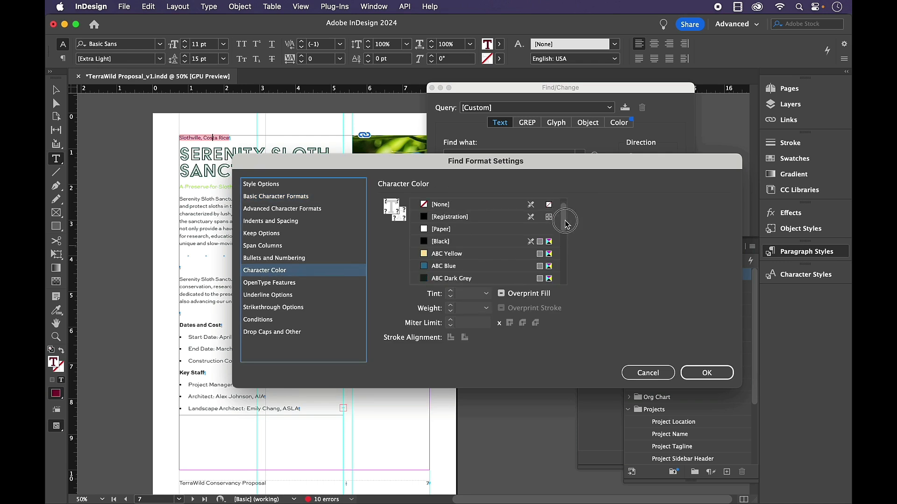
pyautogui.moveTo(564, 223); pyautogui.dragTo(564, 251)
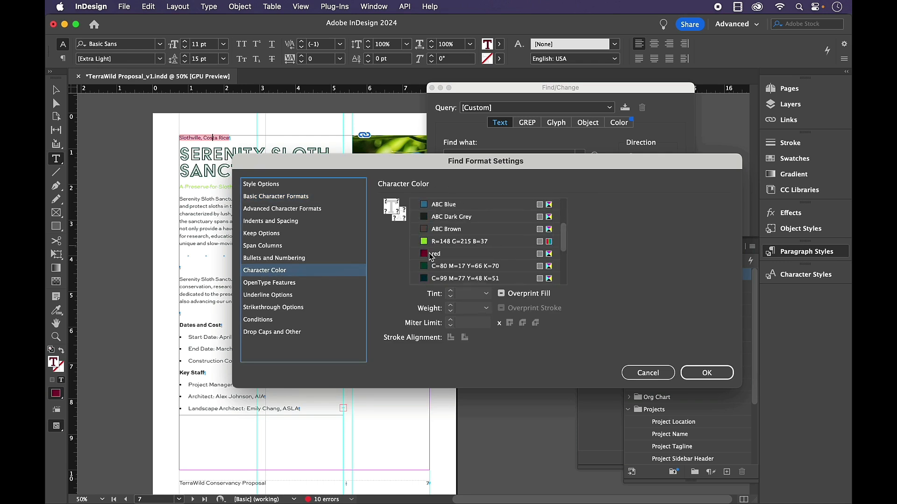
pyautogui.click(436, 236)
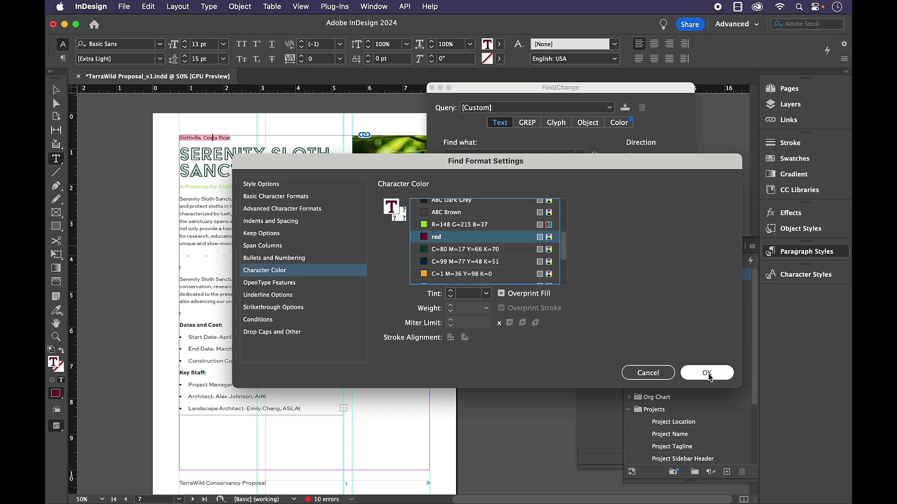
pyautogui.click(707, 373)
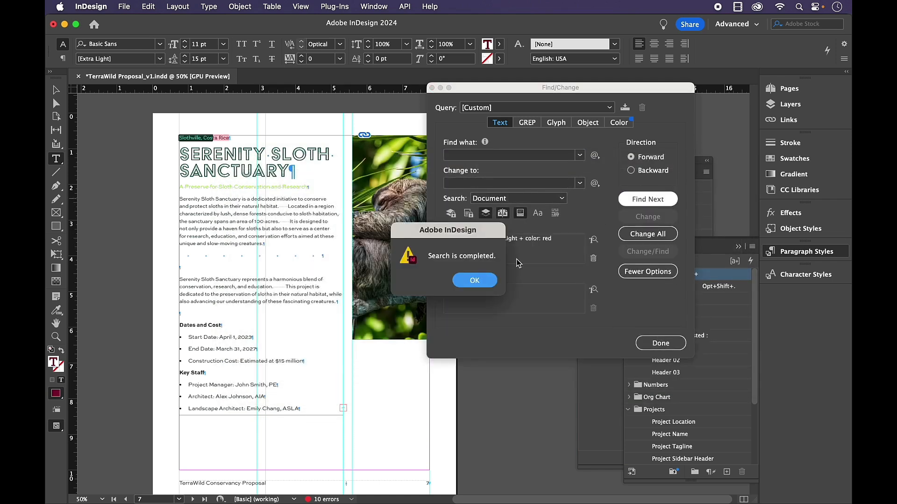
# Dismiss the search-completed alert and deselect the found location text
pyautogui.click(475, 280)
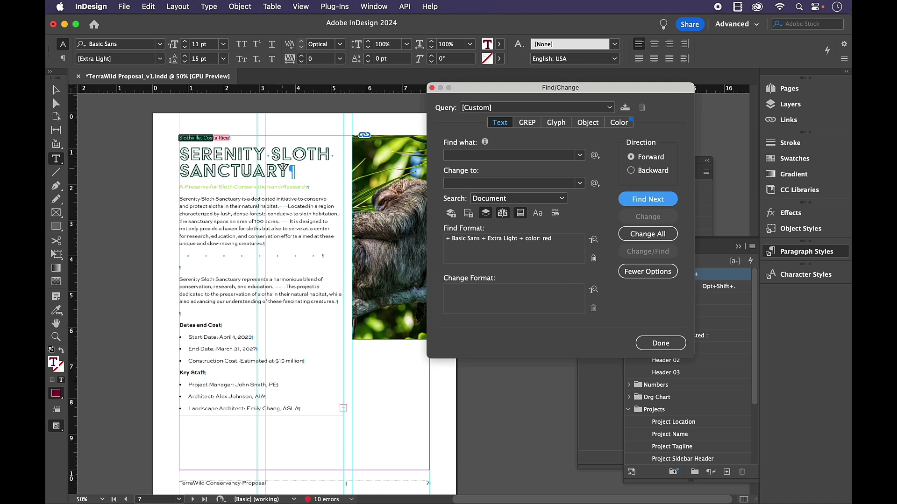
pyautogui.click(647, 199)
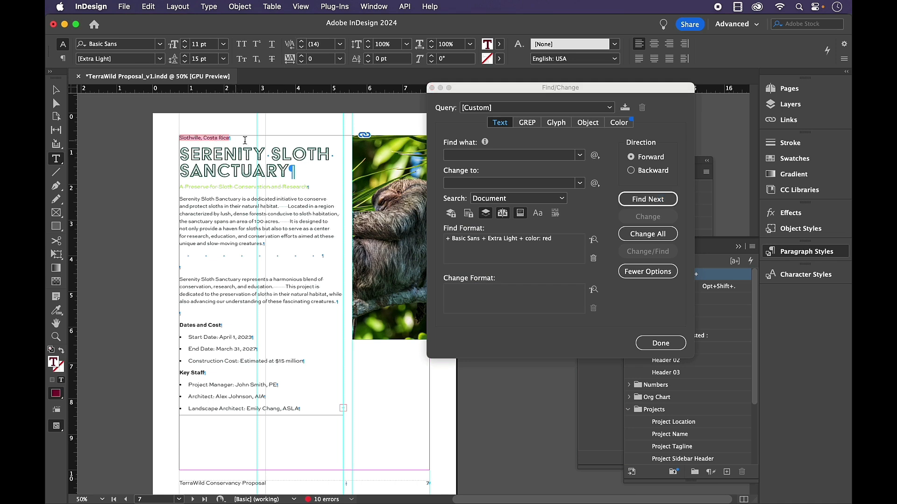
pyautogui.moveTo(577, 299)
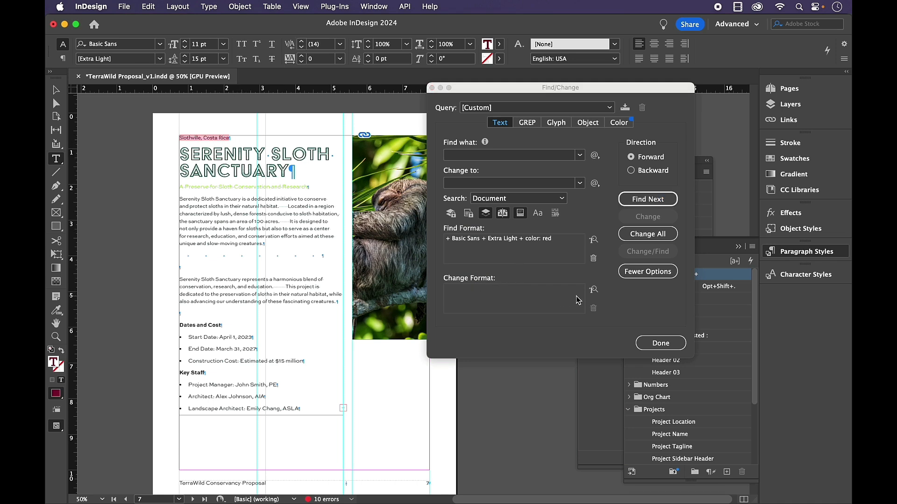
pyautogui.moveTo(594, 290)
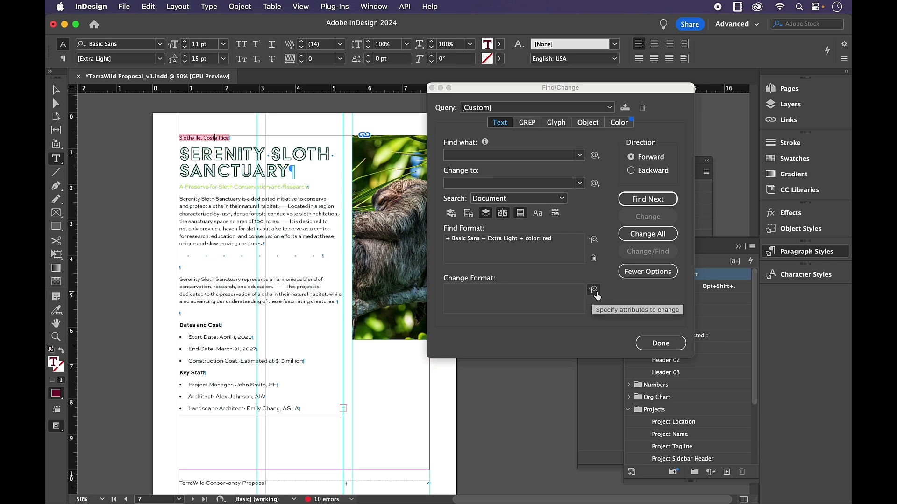
pyautogui.moveTo(525, 299)
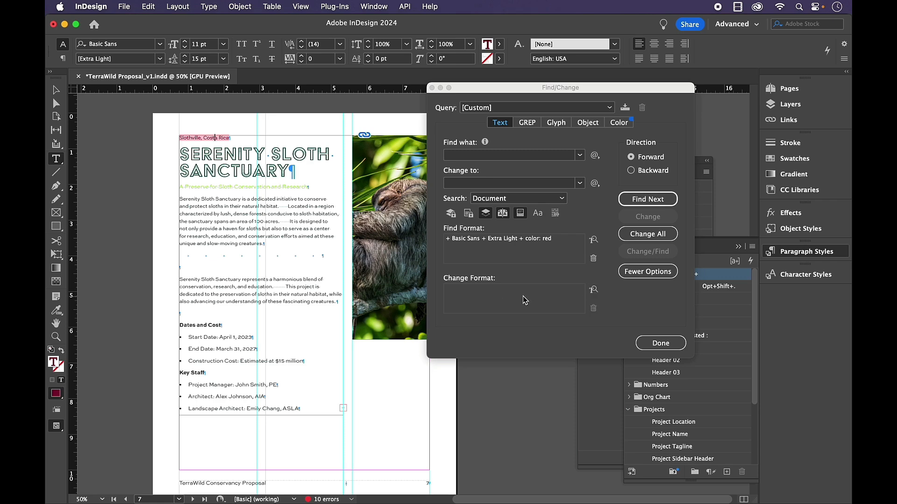
# Set the Change Format to apply the Project Location paragraph style
pyautogui.click(594, 291)
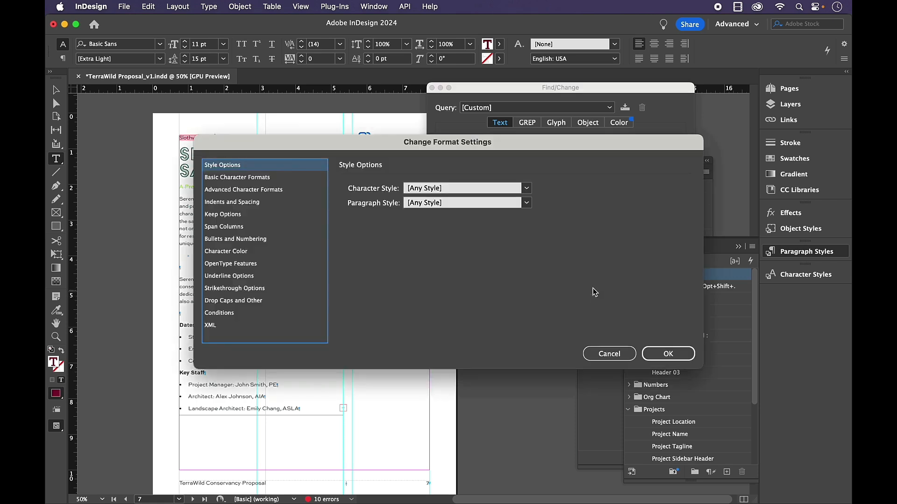
pyautogui.click(524, 203)
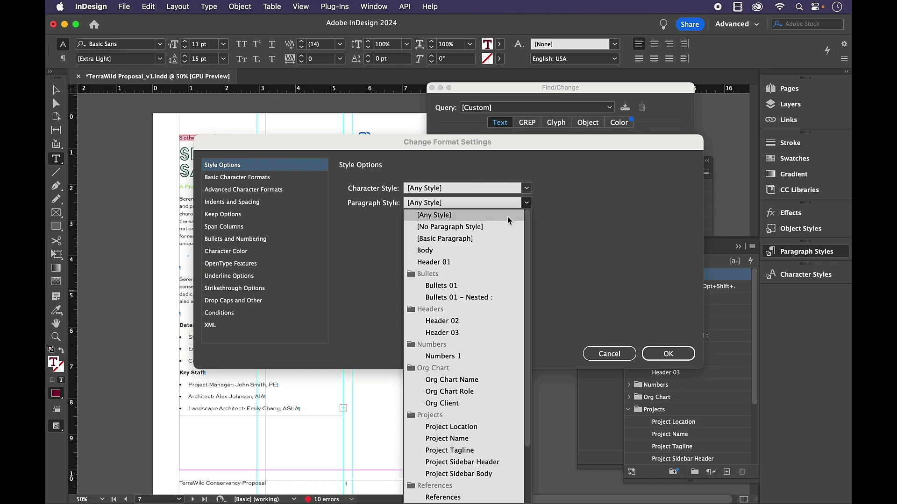
pyautogui.click(451, 427)
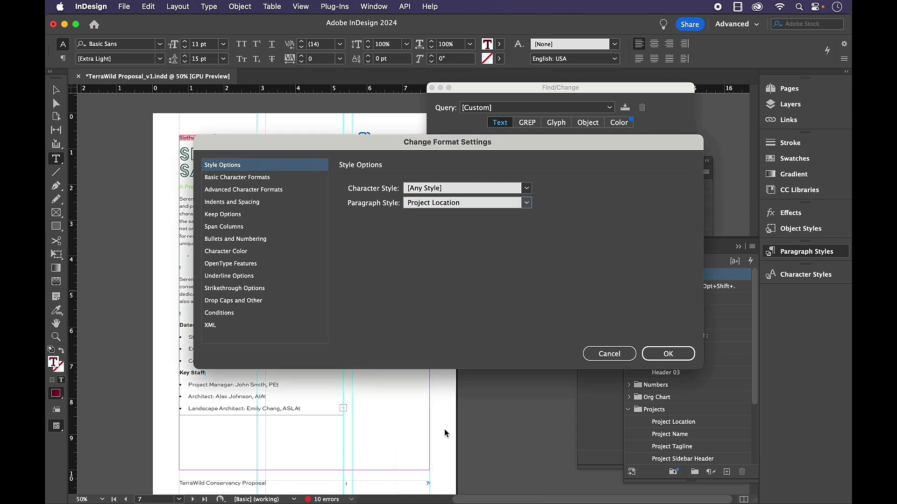
pyautogui.click(667, 353)
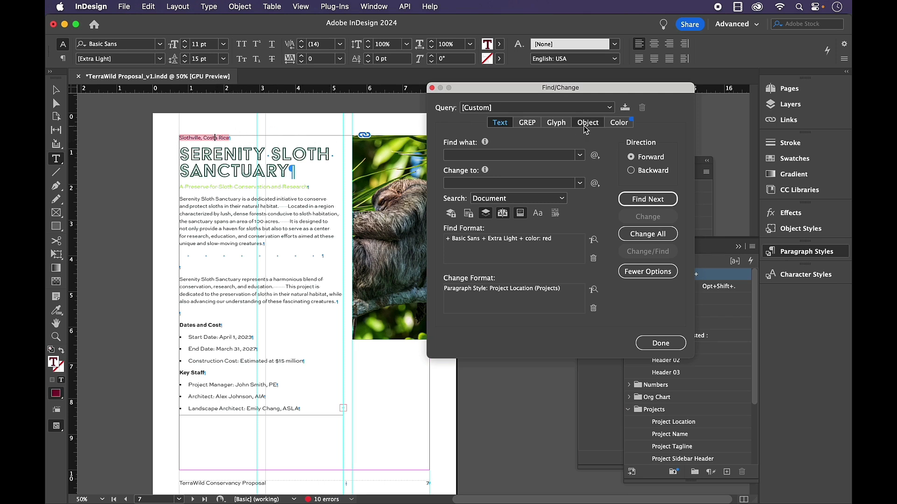
# Save the search as query PL and run Change All to restyle the location line
pyautogui.click(625, 108)
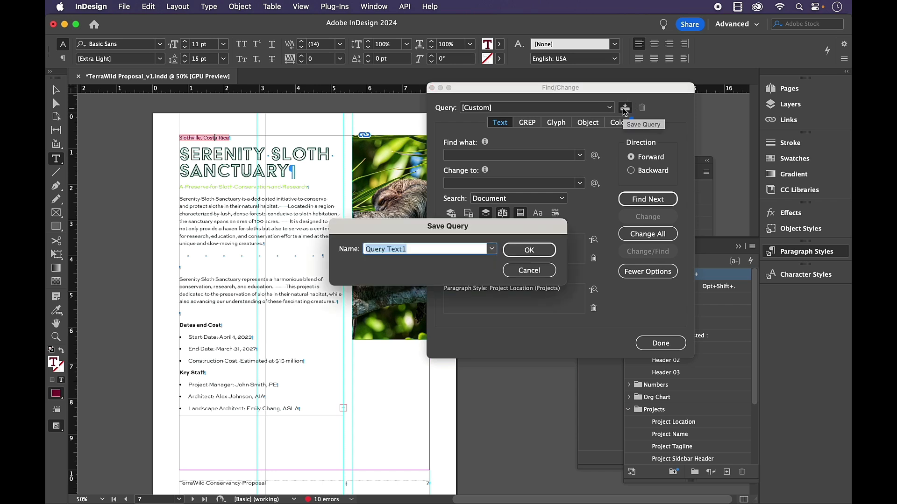
pyautogui.write('PL')
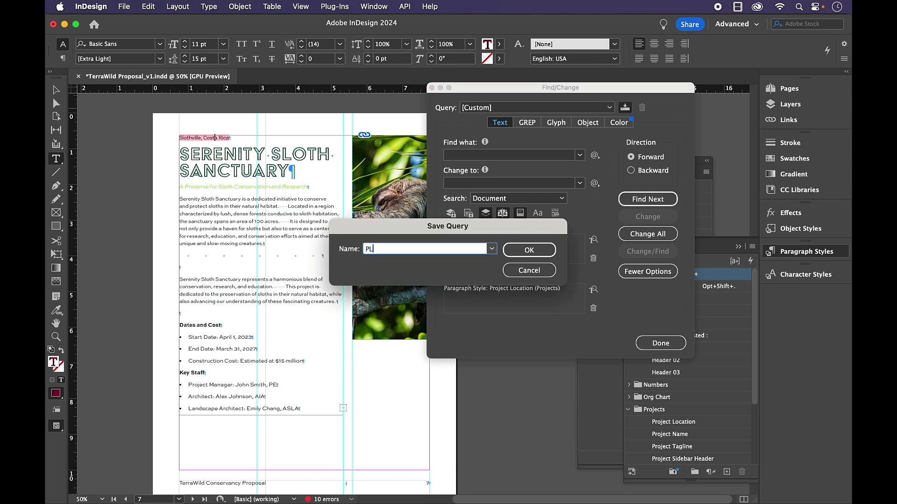
pyautogui.click(528, 250)
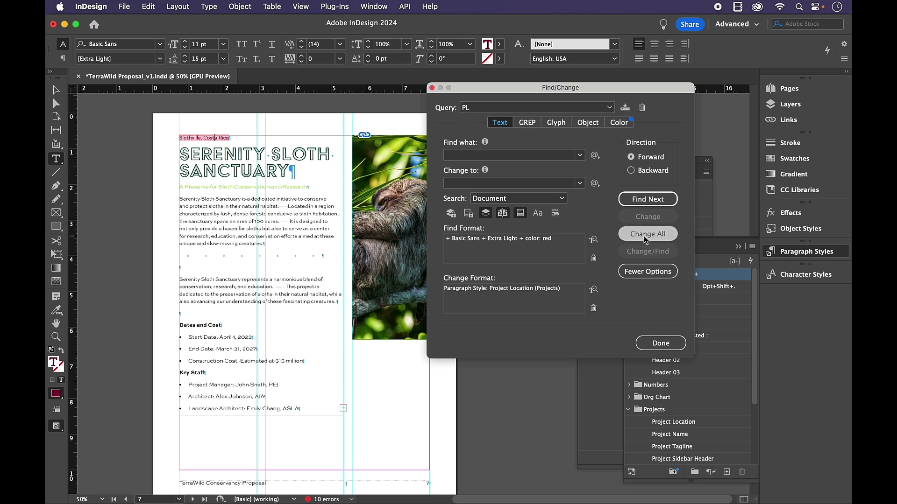
pyautogui.click(647, 233)
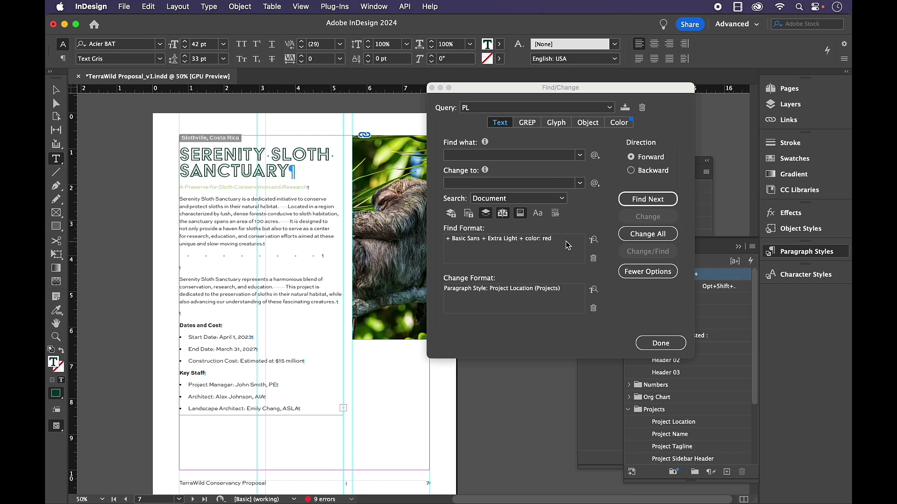
# Set the Find Format to Acier BAT Text Gris and start choosing the replacement style
pyautogui.click(593, 239)
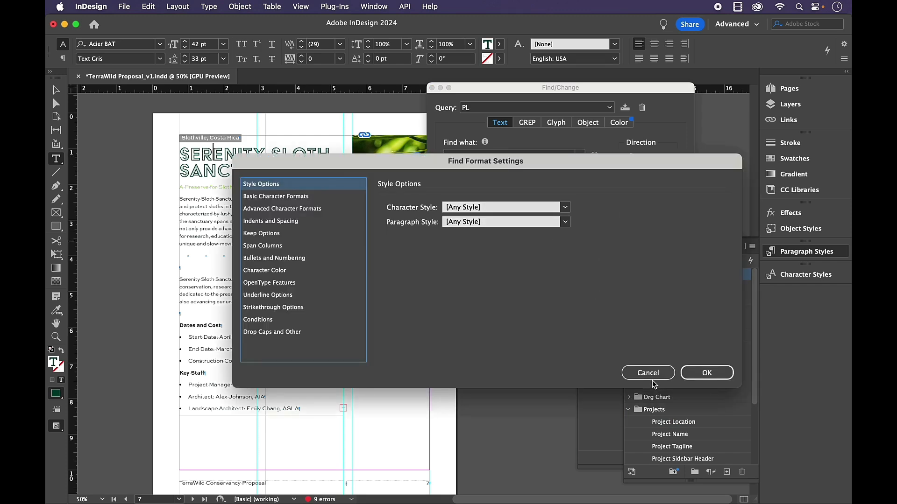
pyautogui.click(706, 372)
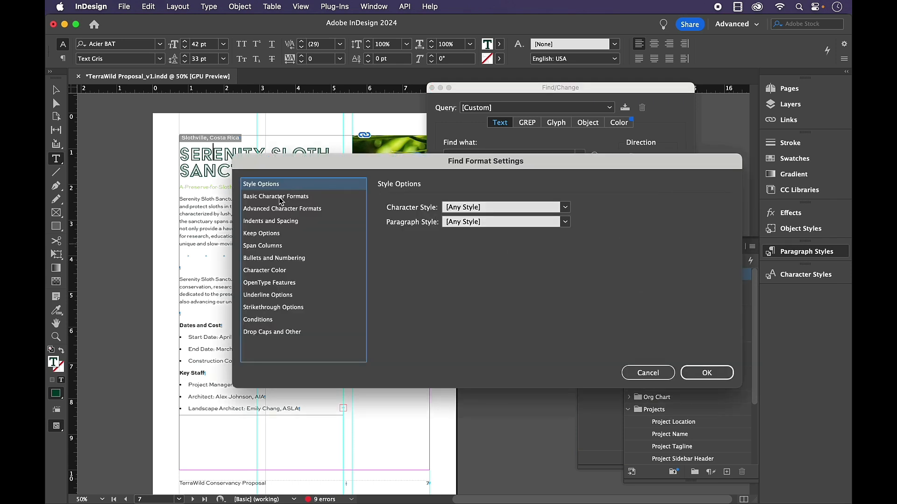
pyautogui.click(275, 197)
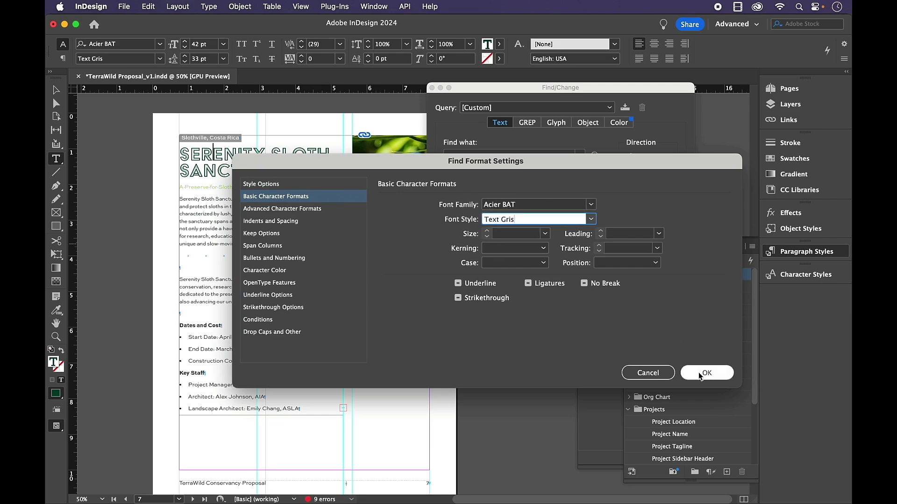
pyautogui.click(706, 373)
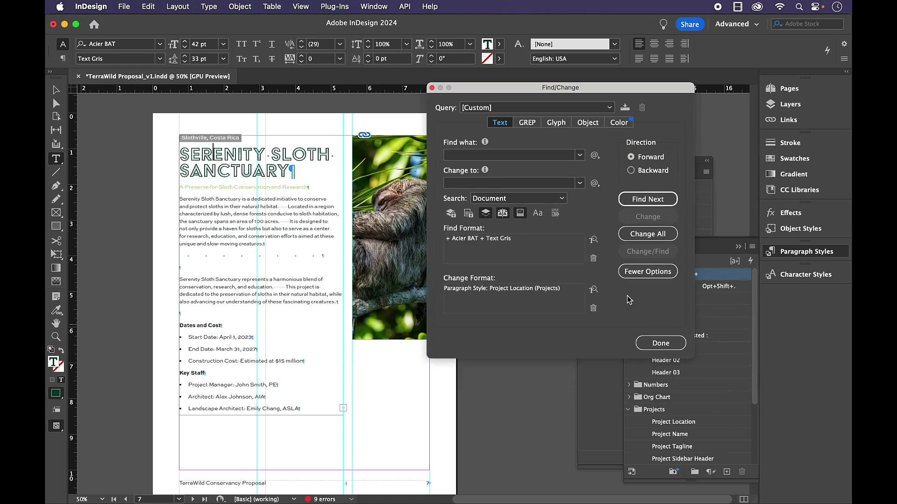
pyautogui.click(593, 290)
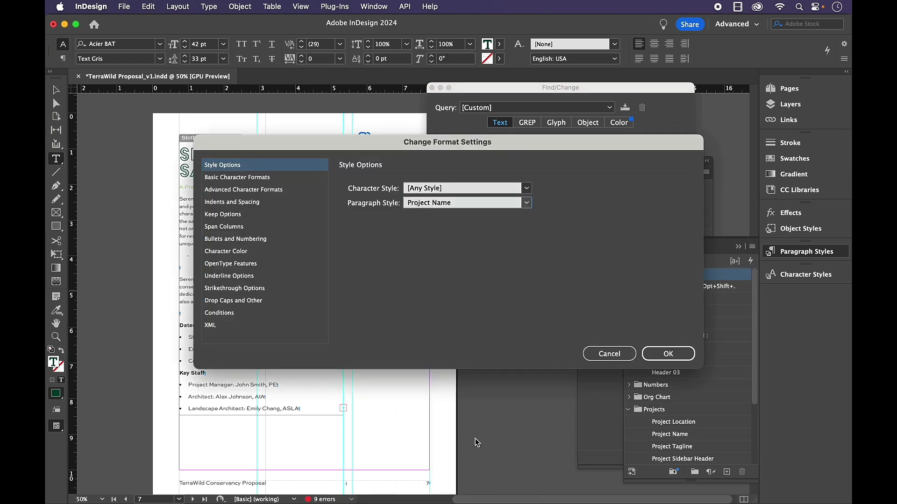
# Confirm Project Name, save the search as query PN and apply it with Change All
pyautogui.click(667, 353)
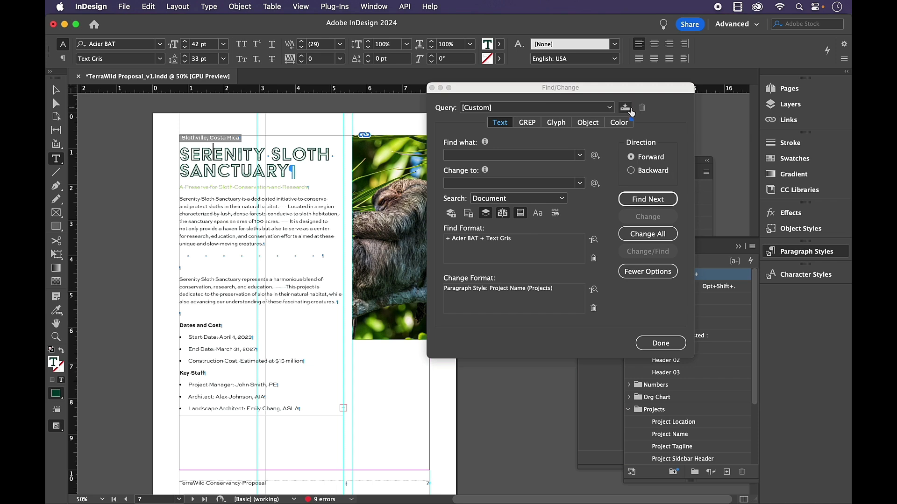
pyautogui.click(624, 108)
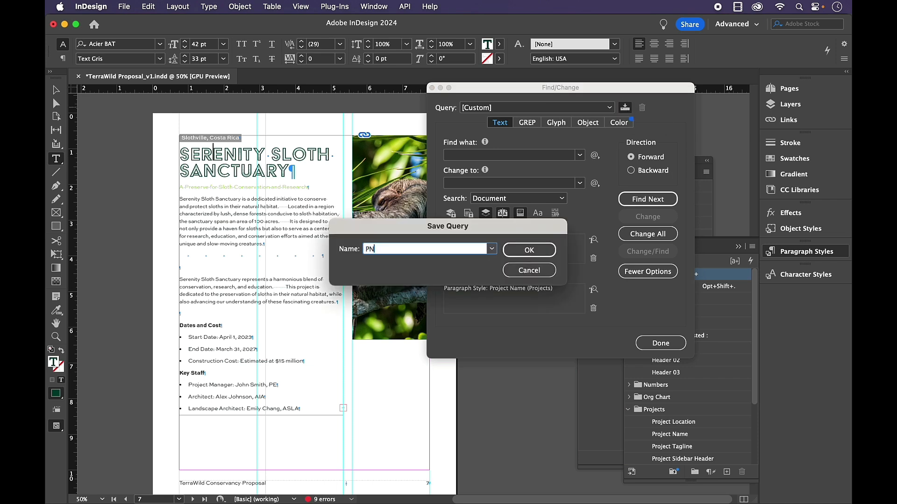
pyautogui.click(528, 251)
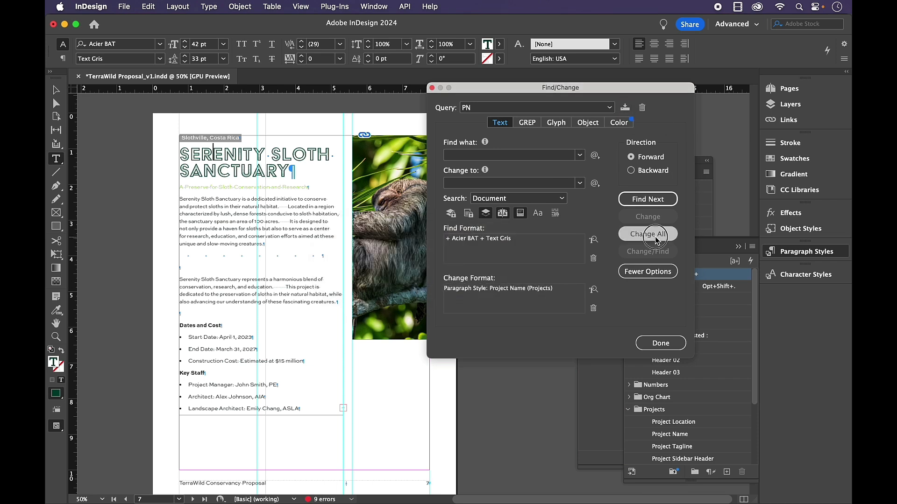
pyautogui.click(647, 233)
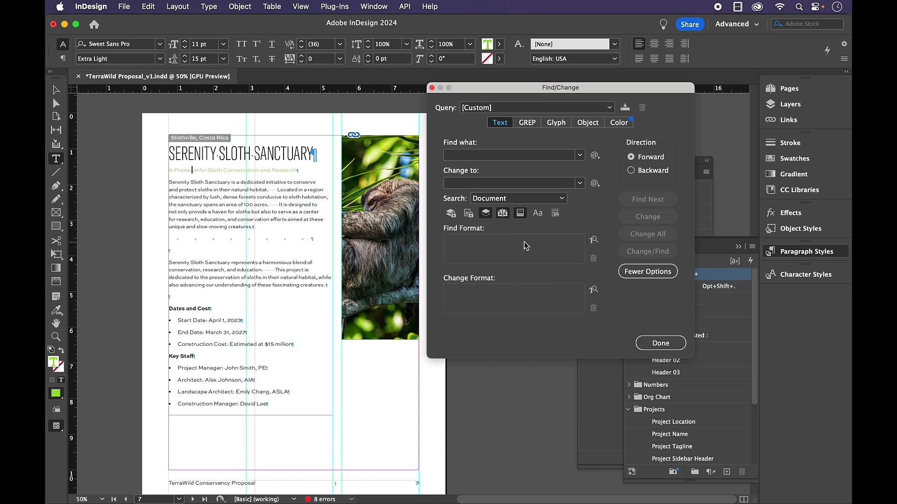
# Search for text coloured green R=148 G=215 B=37 and locate its occurrences
pyautogui.click(594, 240)
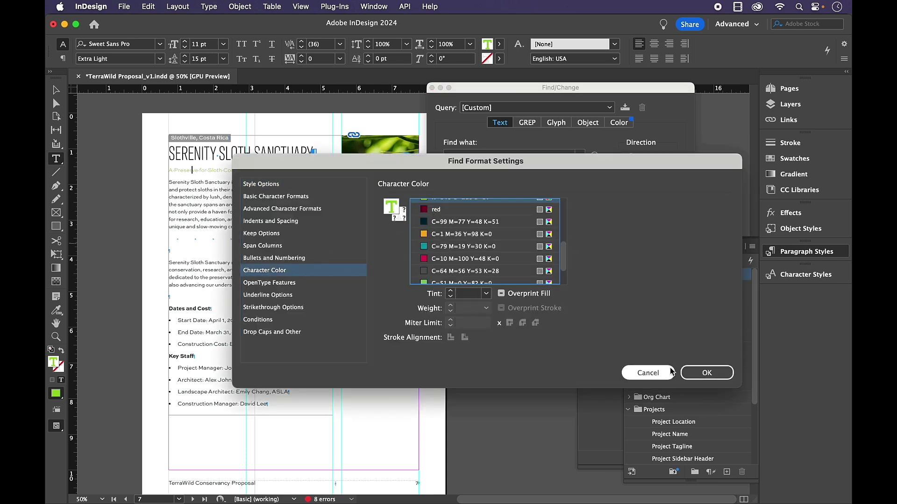
pyautogui.click(706, 373)
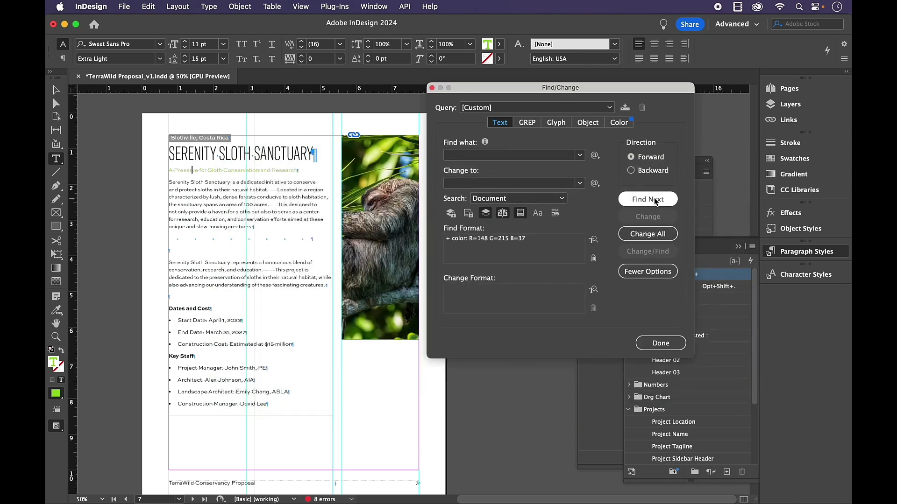
pyautogui.click(647, 199)
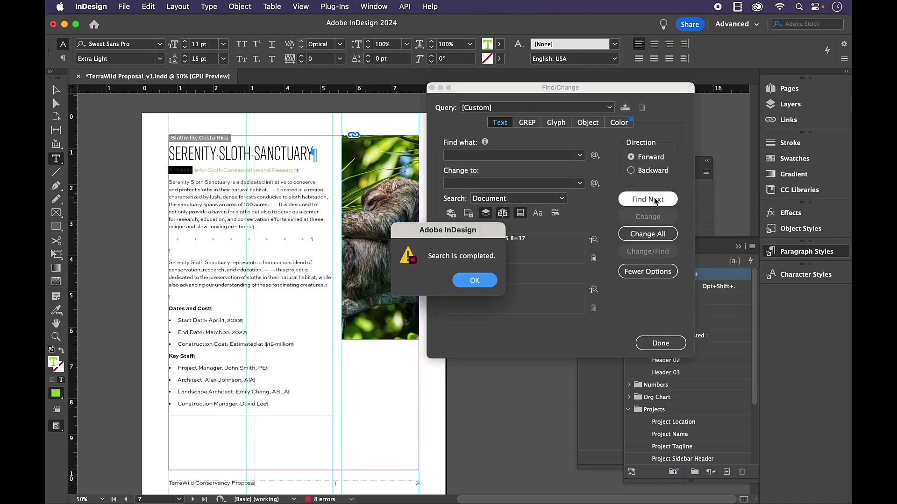
pyautogui.click(474, 280)
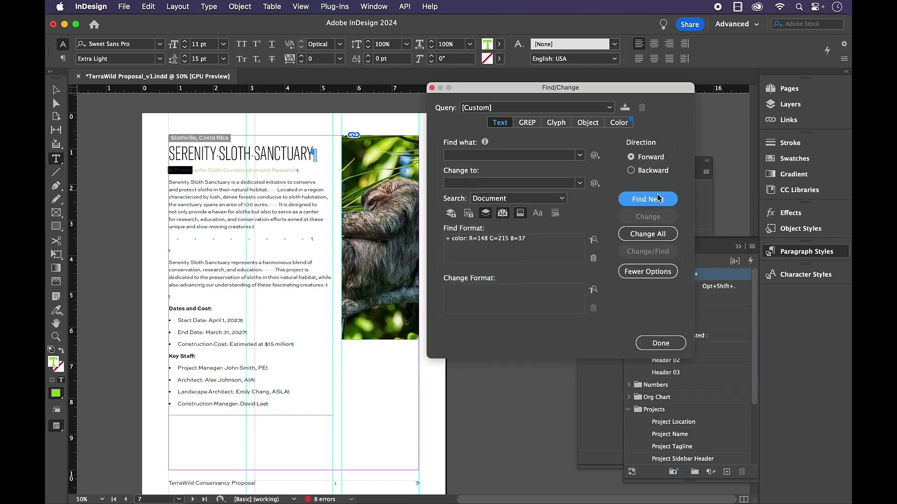
pyautogui.click(647, 199)
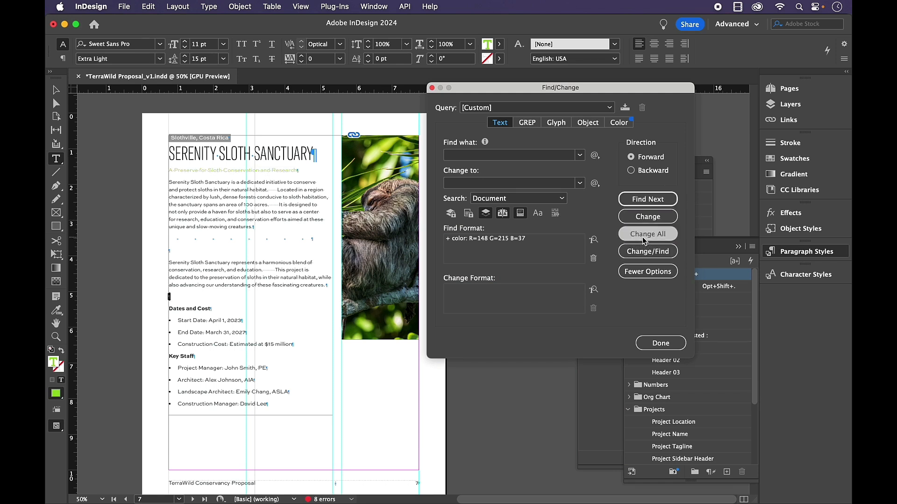
pyautogui.click(648, 233)
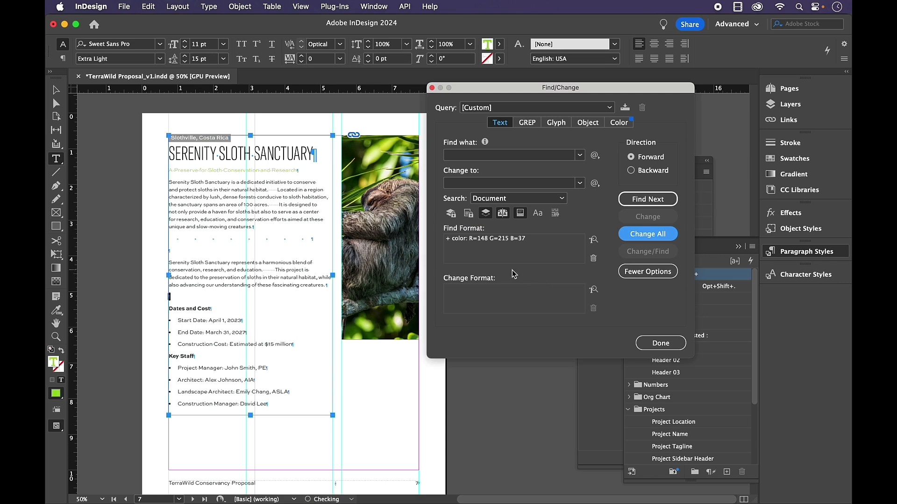
pyautogui.click(648, 233)
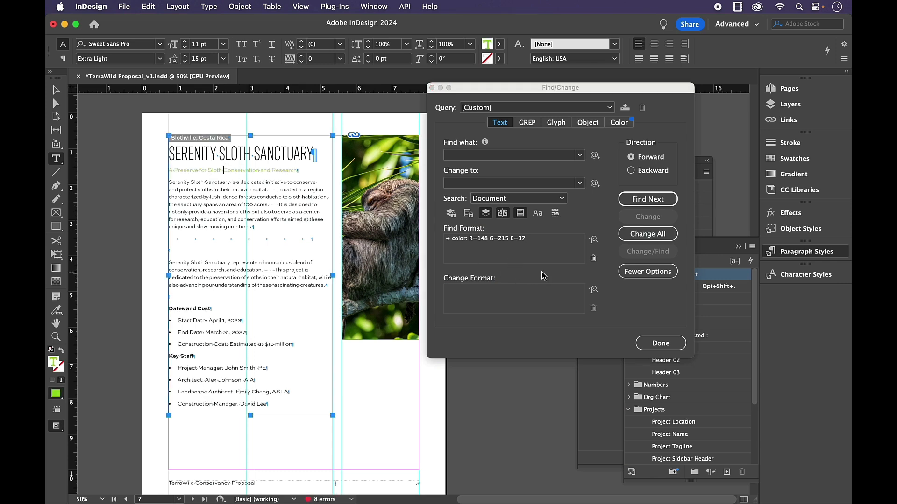
pyautogui.moveTo(523, 299)
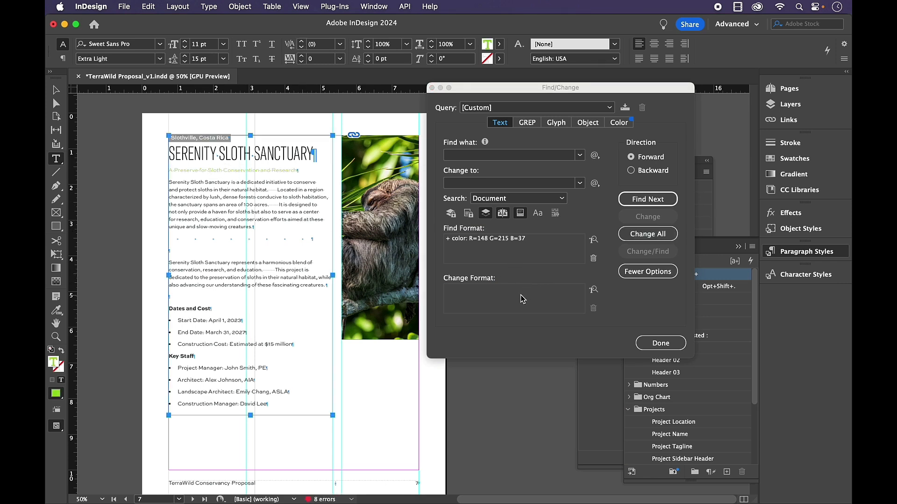
# Apply Project Tagline as the replacement style with Change All and dismiss the count
pyautogui.click(595, 290)
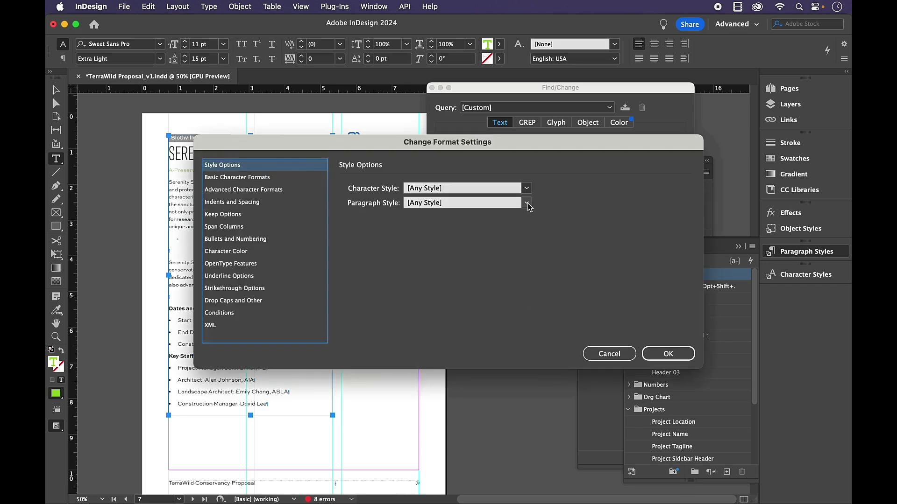
pyautogui.click(525, 202)
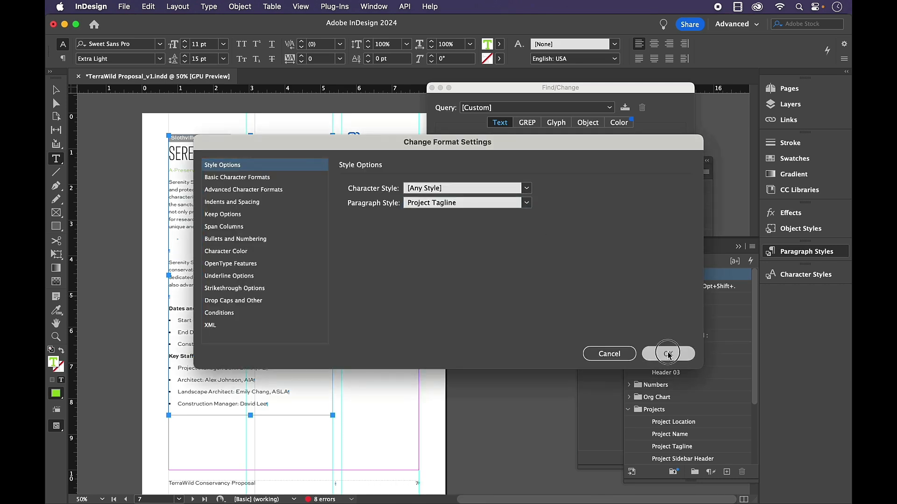
pyautogui.click(668, 353)
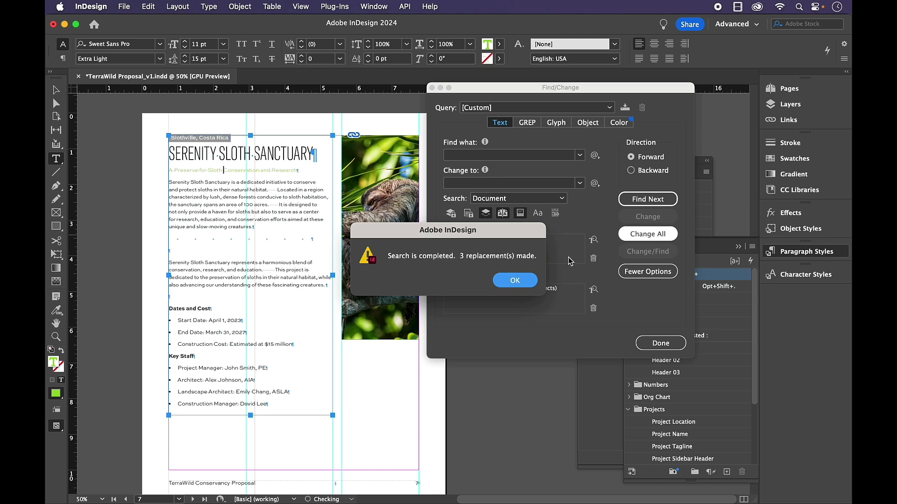
pyautogui.click(514, 280)
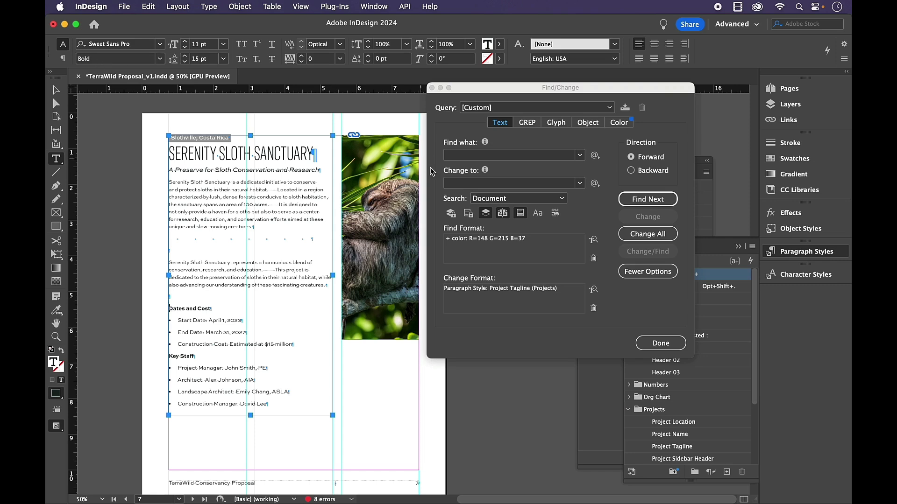
# Target Sweet Sans Pro Bold text, replace with Project Sidebar Header, scoped to the story
pyautogui.click(594, 240)
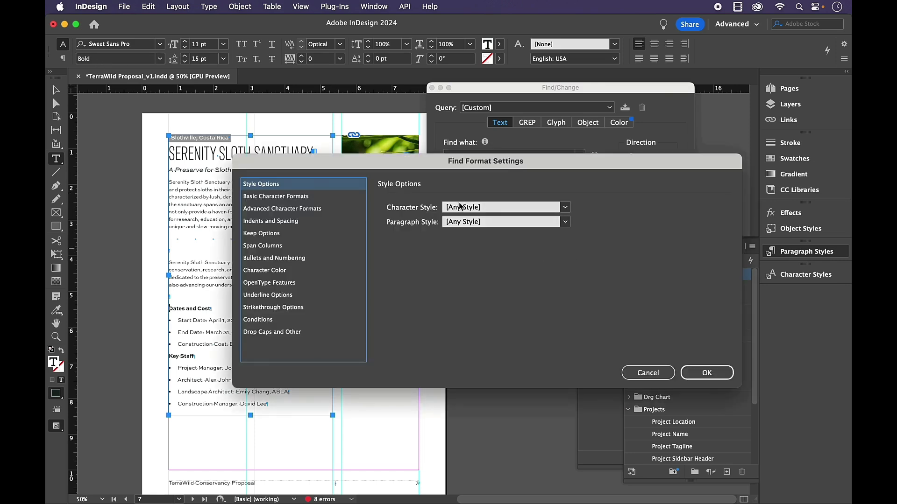
pyautogui.click(277, 197)
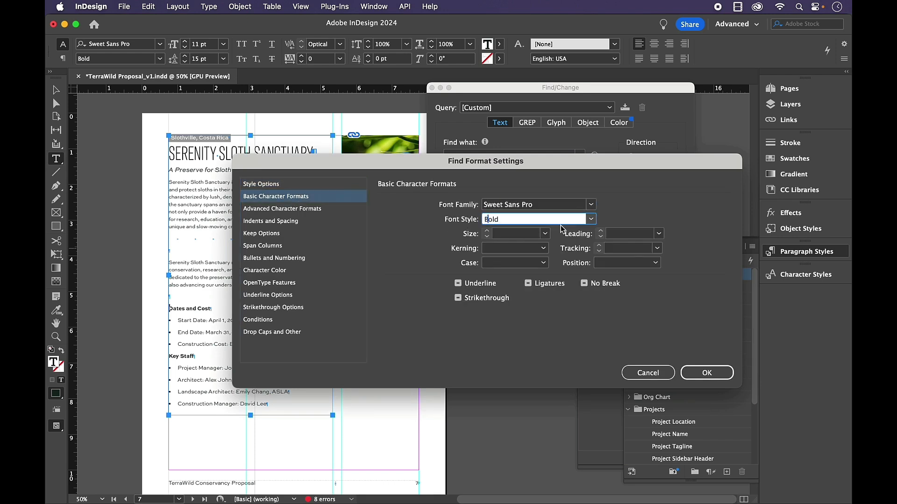
pyautogui.click(706, 372)
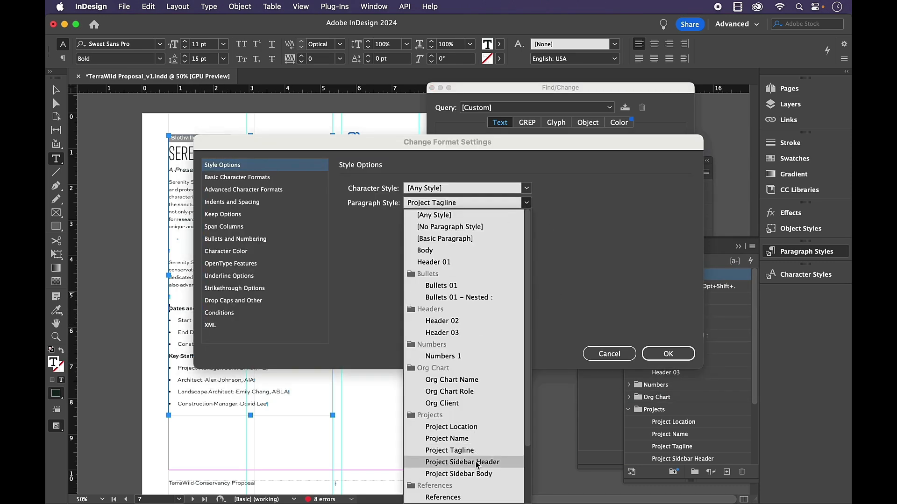
pyautogui.click(462, 462)
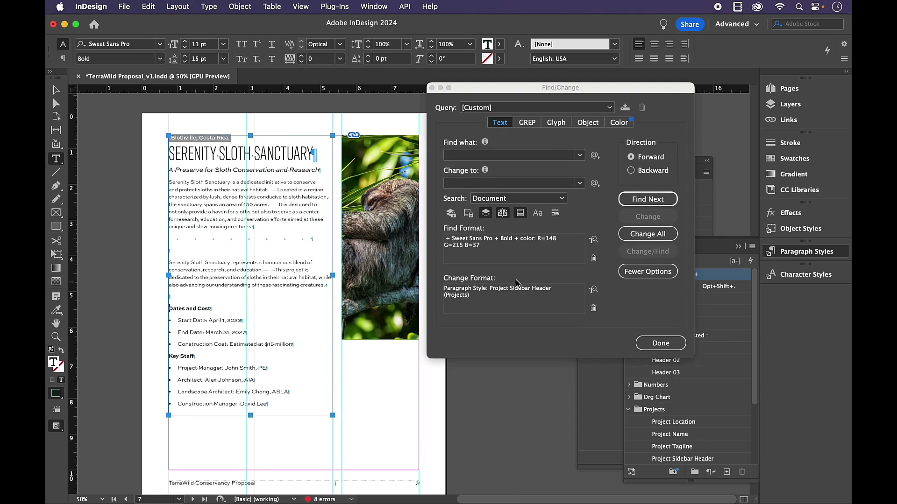
pyautogui.click(517, 198)
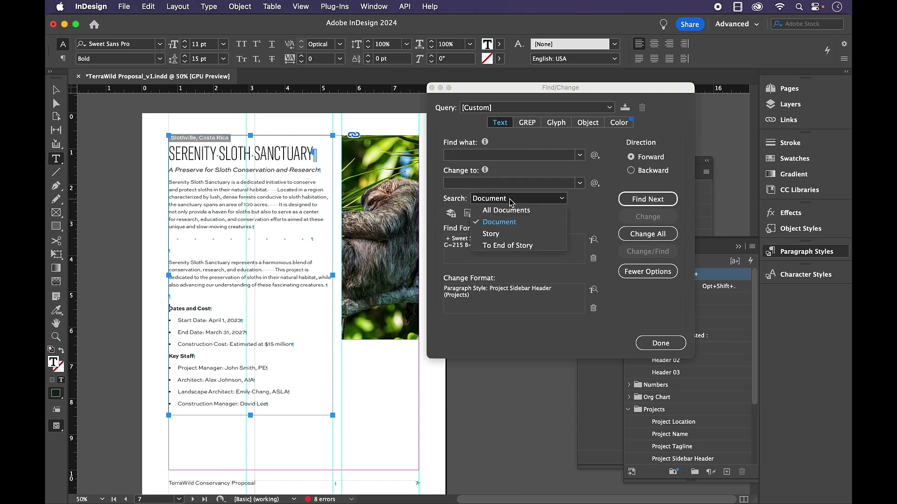
pyautogui.click(490, 233)
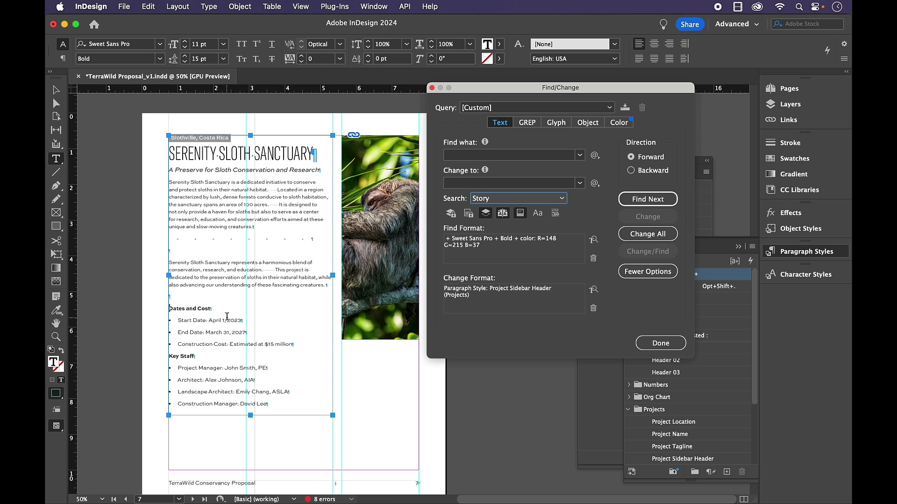
# Run Change All twice, restyling the Dates and Cost and Key Staff headings
pyautogui.click(647, 233)
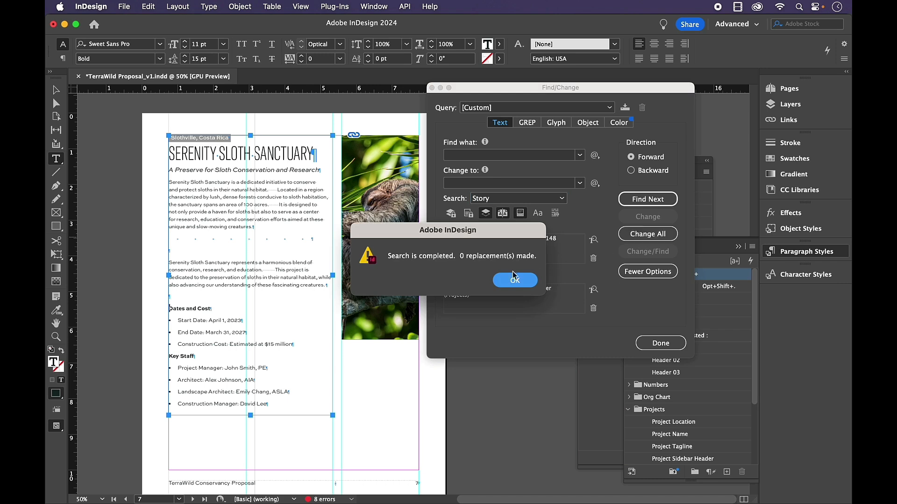
pyautogui.click(513, 280)
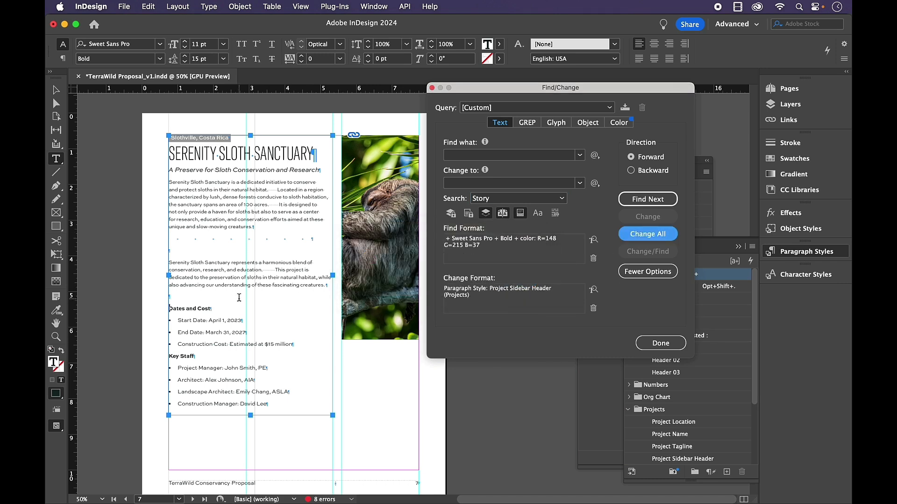
pyautogui.click(594, 239)
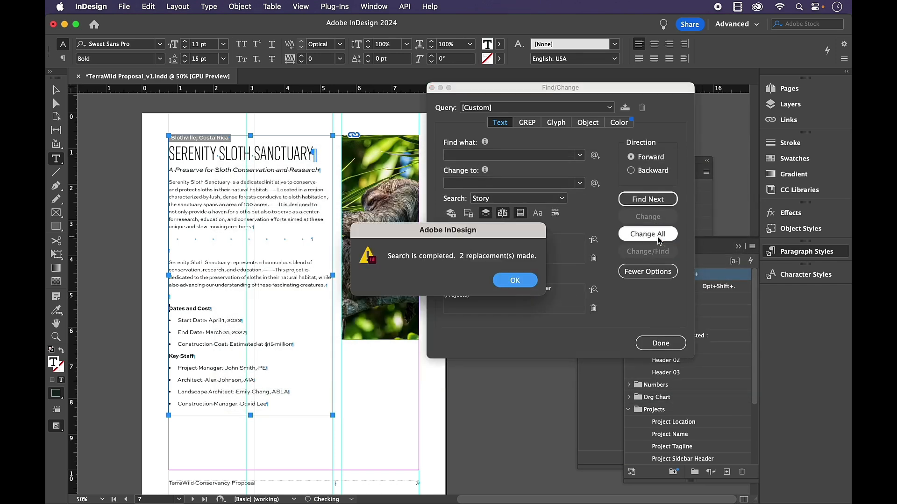
pyautogui.click(514, 281)
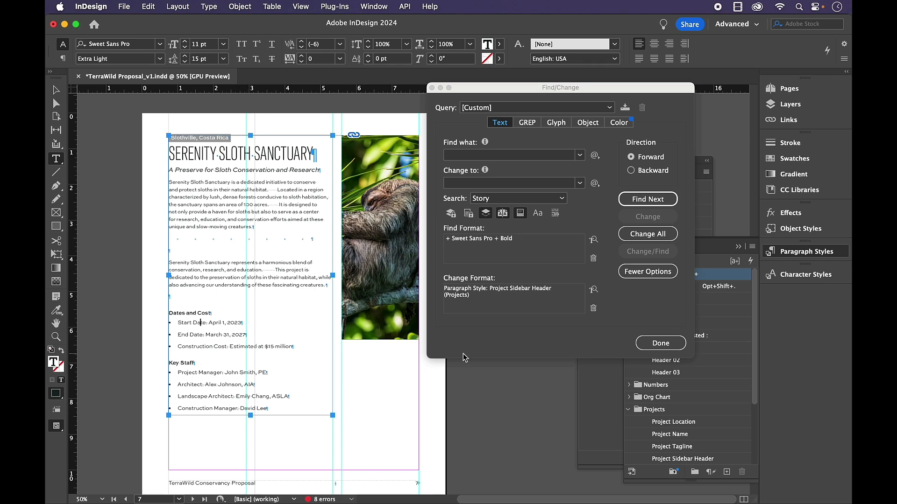
pyautogui.moveTo(500, 351)
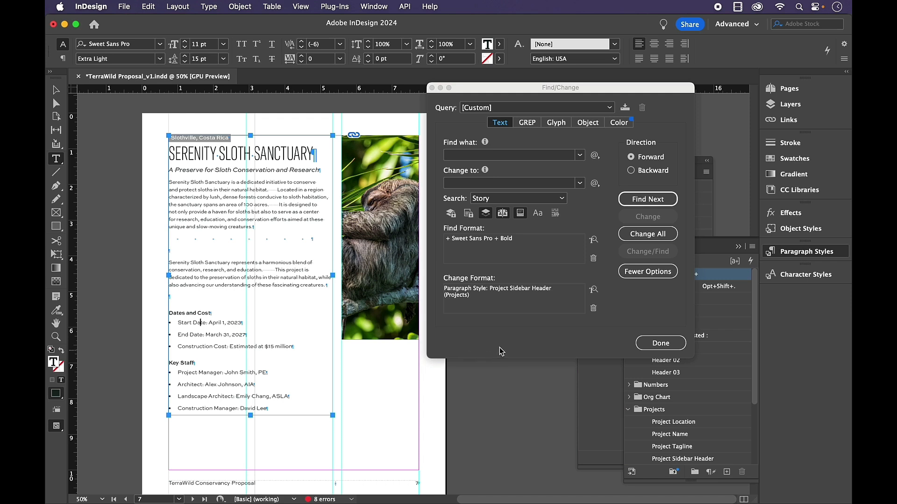
pyautogui.moveTo(593, 259)
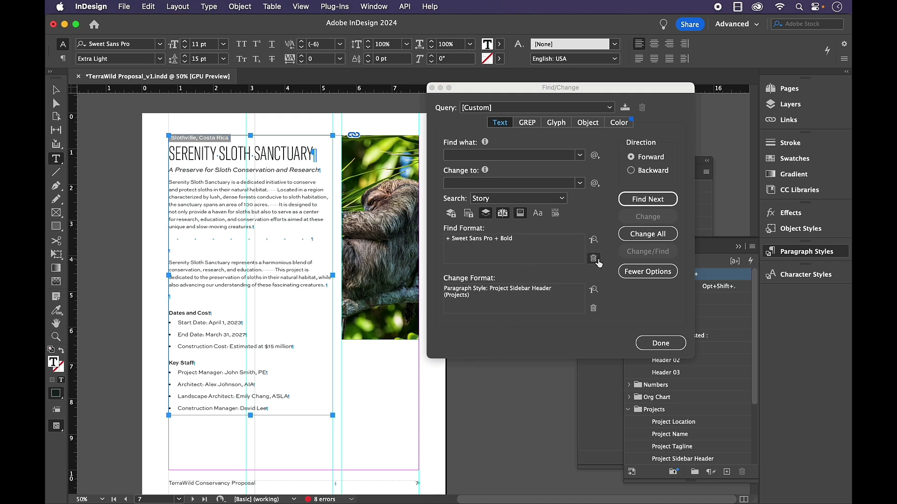
# Replace the bold font criteria with a Find Format for bulleted list paragraphs
pyautogui.click(594, 239)
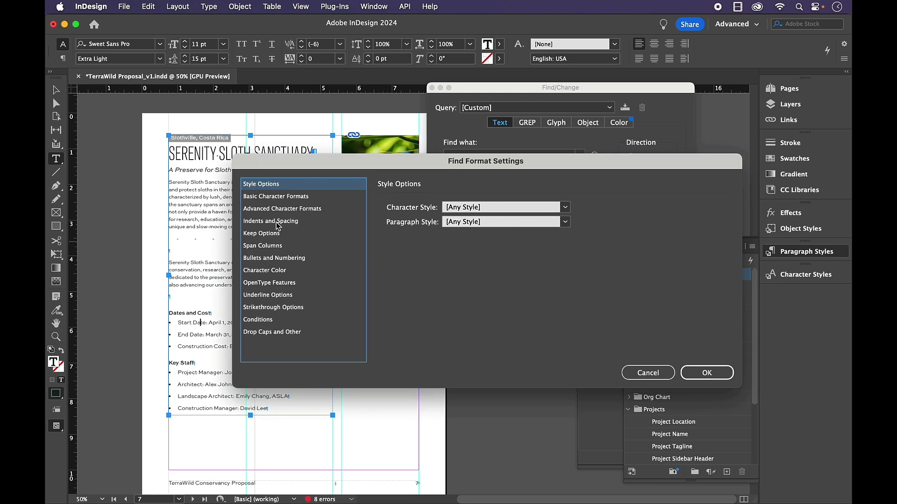
pyautogui.click(274, 258)
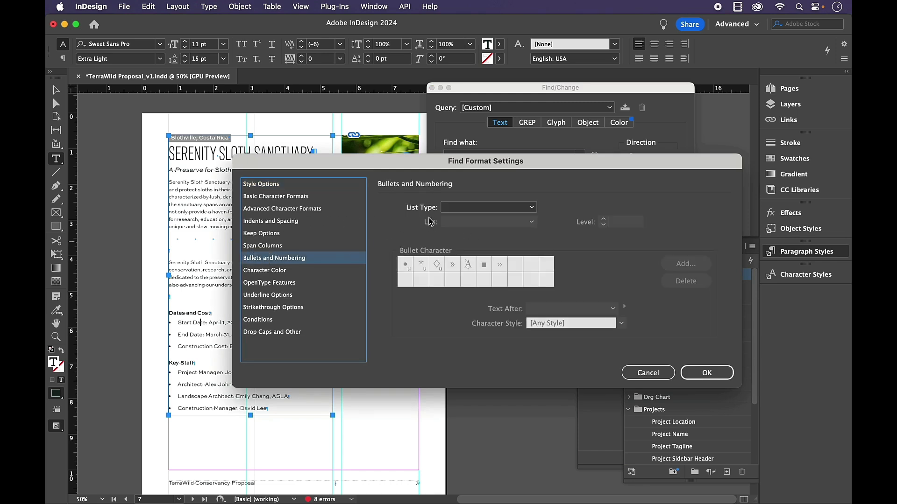
pyautogui.click(488, 208)
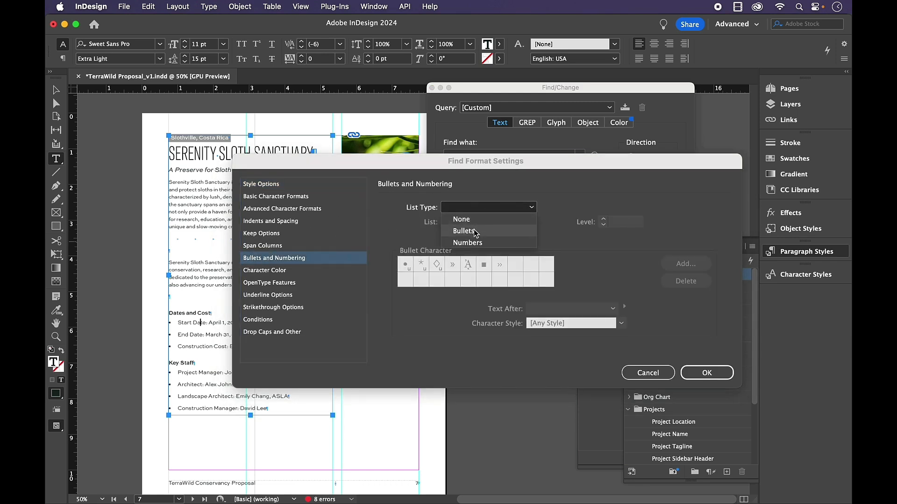
pyautogui.click(464, 230)
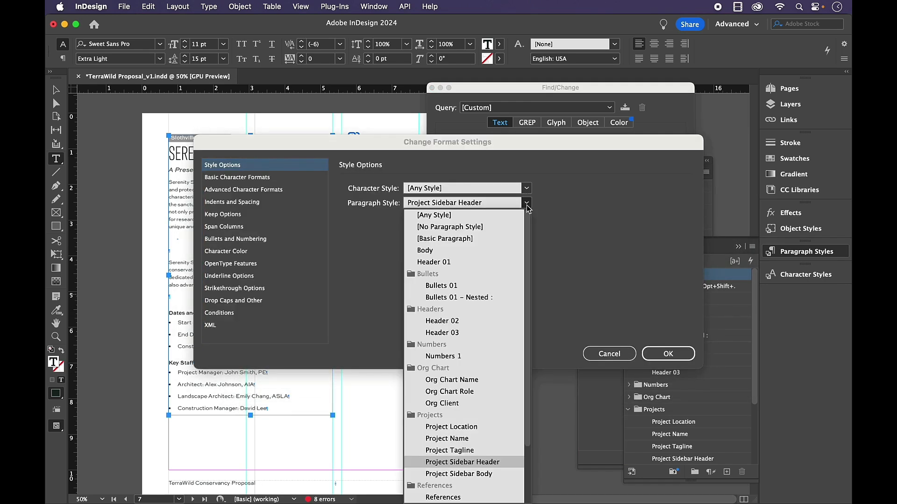
# Apply Project Sidebar Body to all three bulleted items with Change All
pyautogui.click(458, 473)
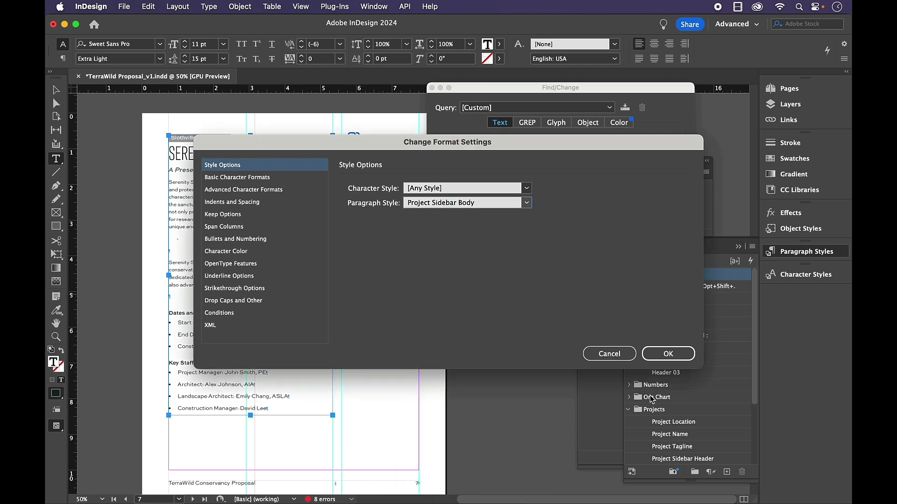
pyautogui.click(666, 353)
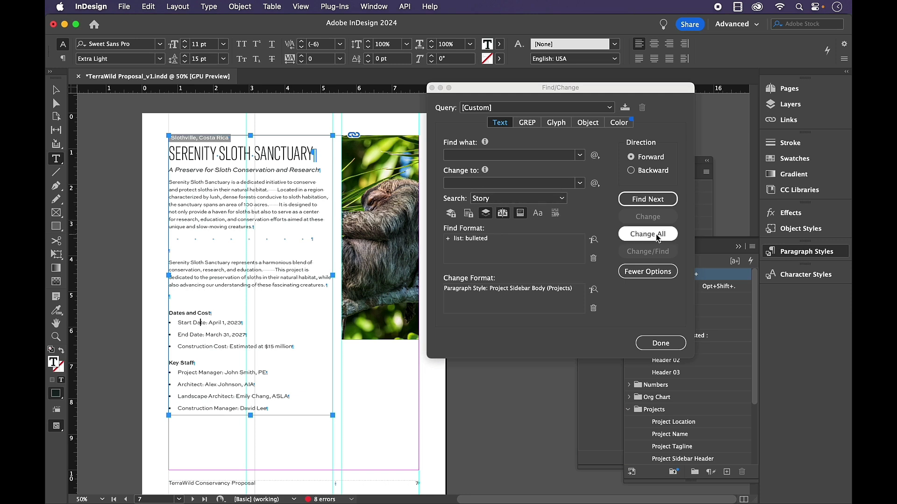
pyautogui.click(648, 234)
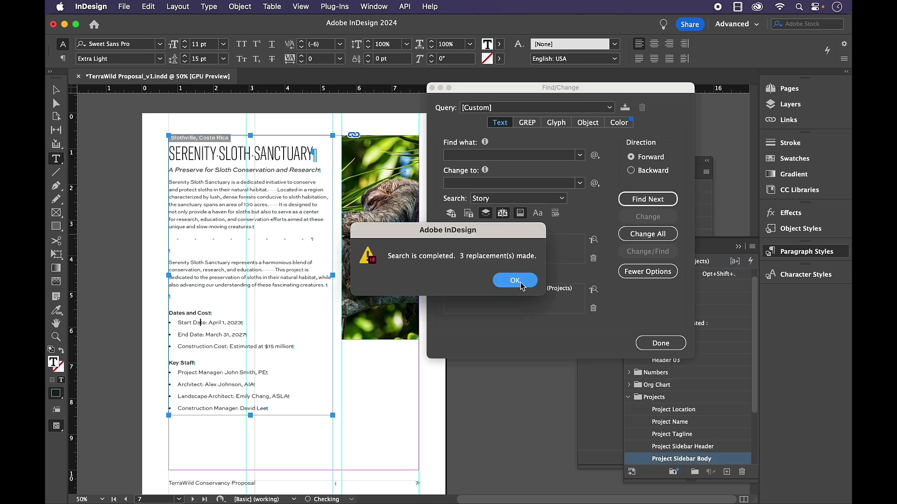
pyautogui.click(514, 281)
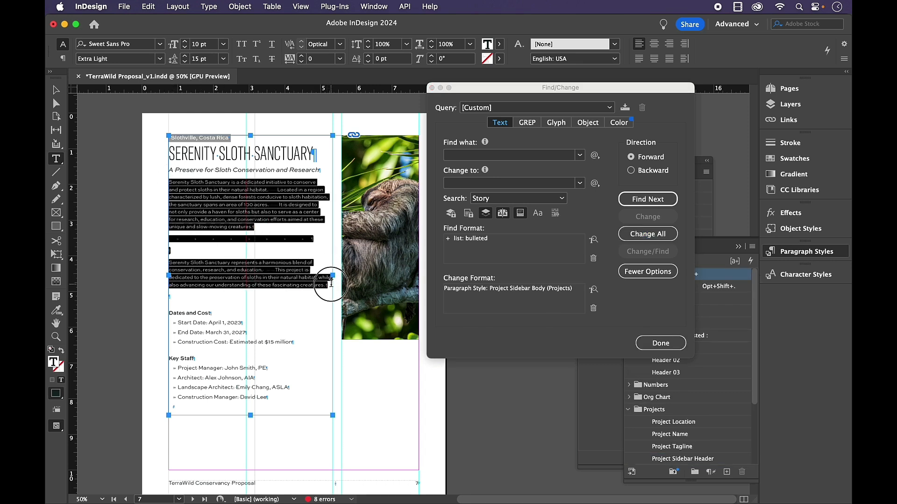
# Limit the search to the selection and map Basic Paragraph to Body as the find/change formats
pyautogui.click(517, 198)
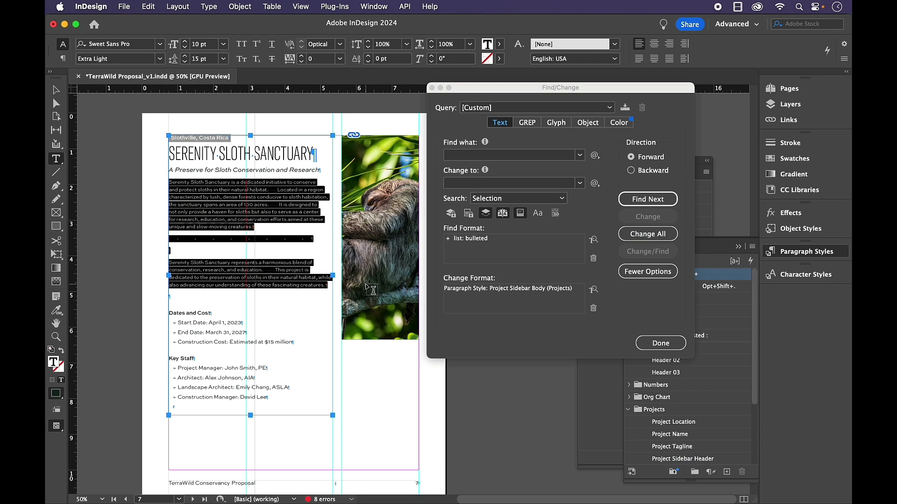
pyautogui.moveTo(511, 91)
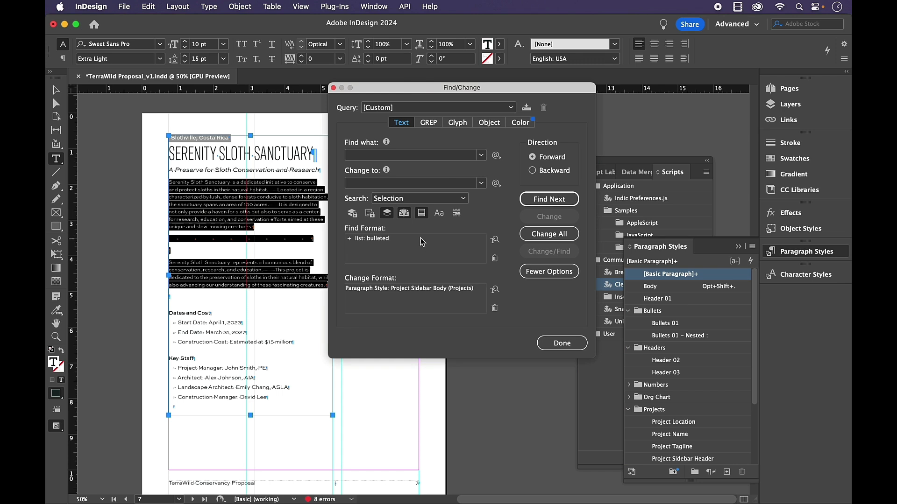
pyautogui.moveTo(446, 264)
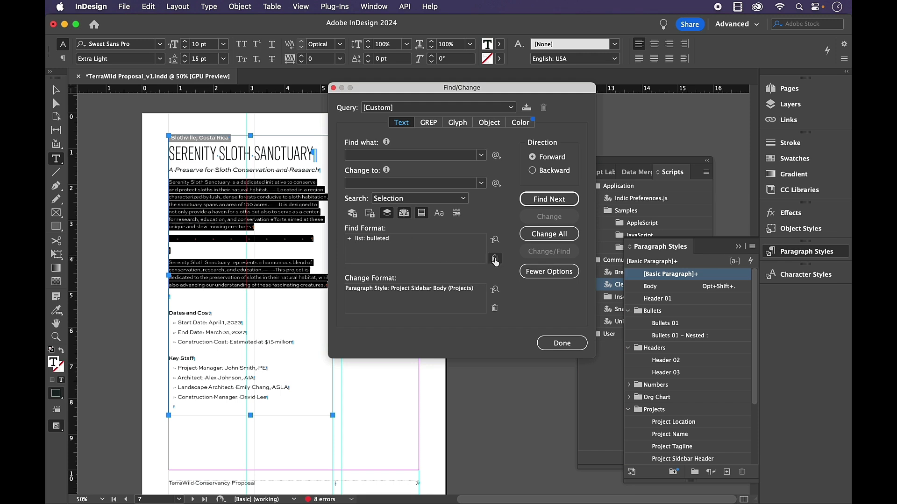
pyautogui.click(495, 258)
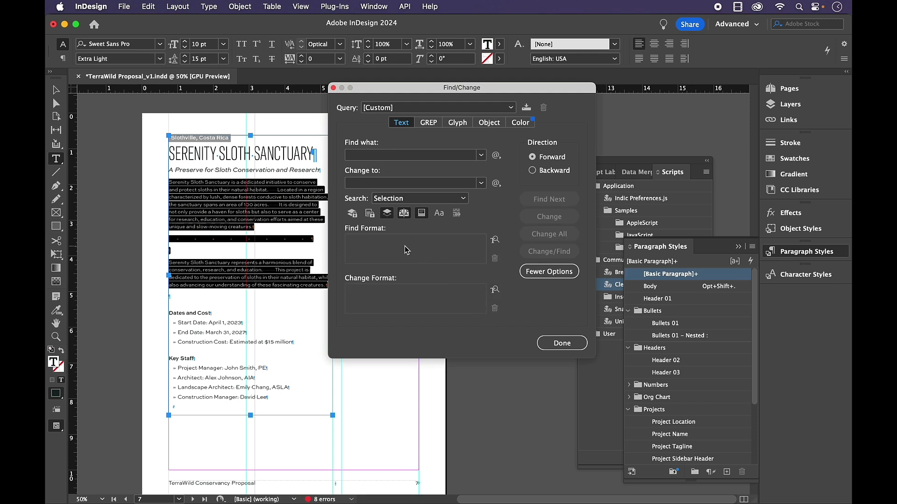
pyautogui.click(495, 240)
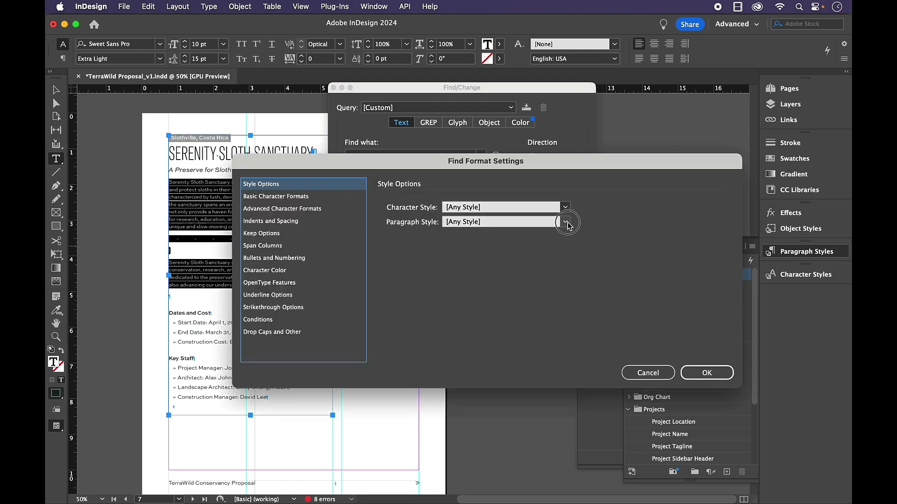
pyautogui.click(565, 222)
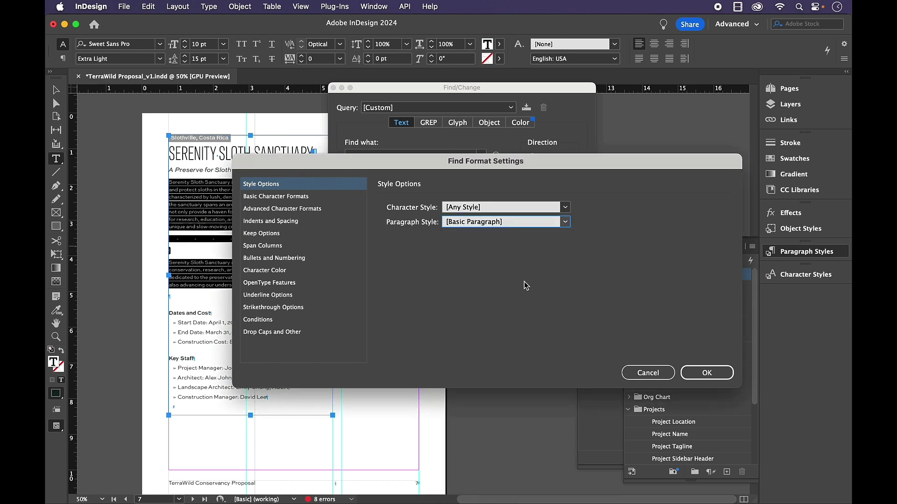
pyautogui.click(706, 372)
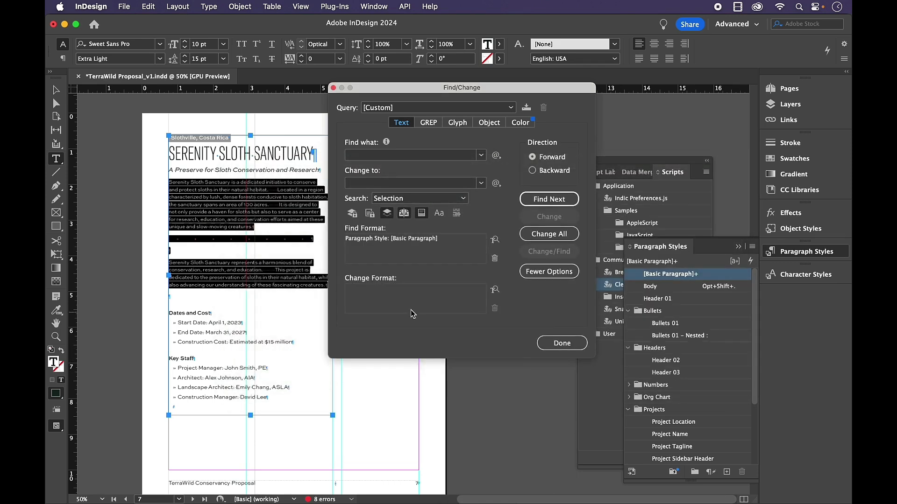
pyautogui.click(495, 289)
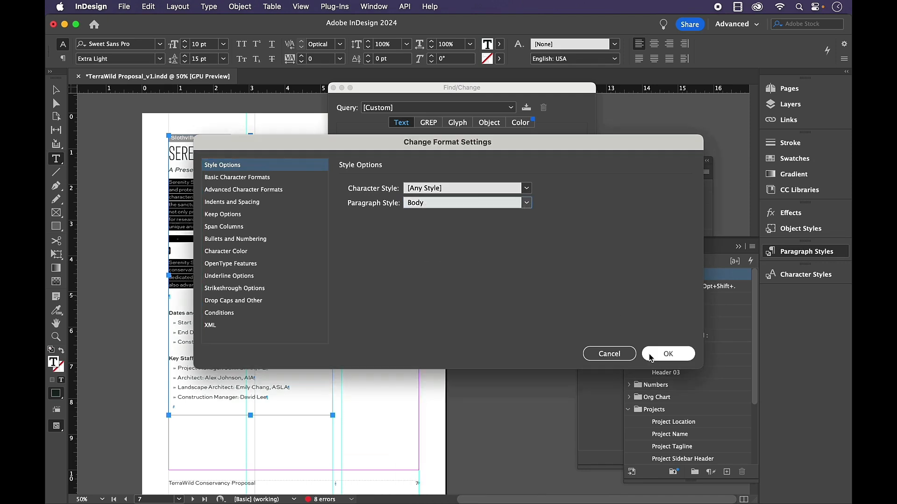
pyautogui.click(667, 353)
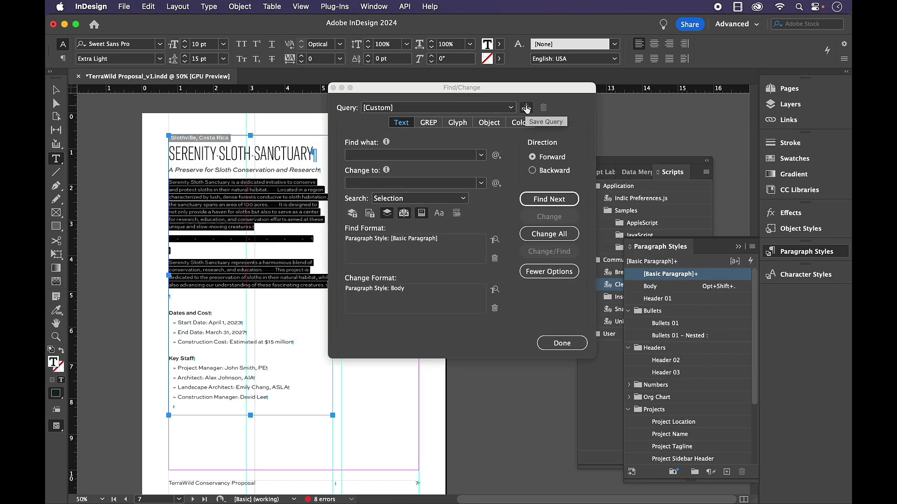
# Save the search as query 'BP to Body' and change all matches in the selected text
pyautogui.click(526, 107)
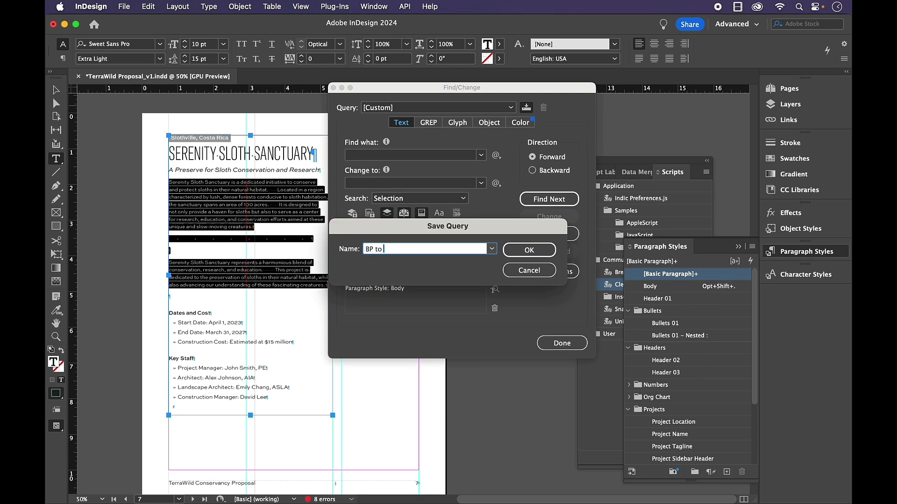
pyautogui.write('Body')
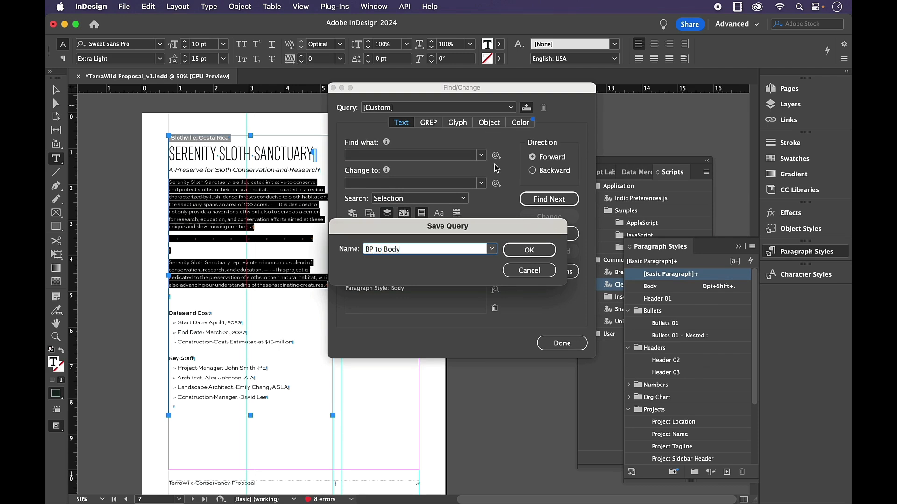
pyautogui.click(527, 251)
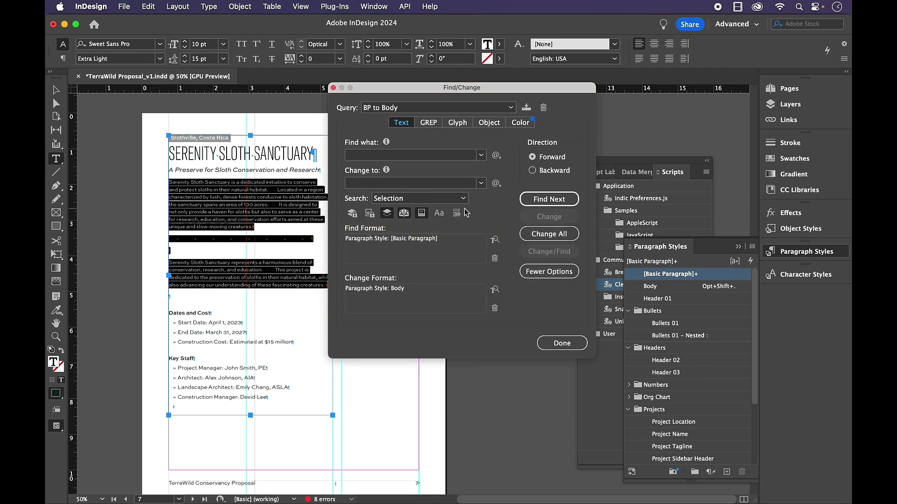
pyautogui.click(549, 233)
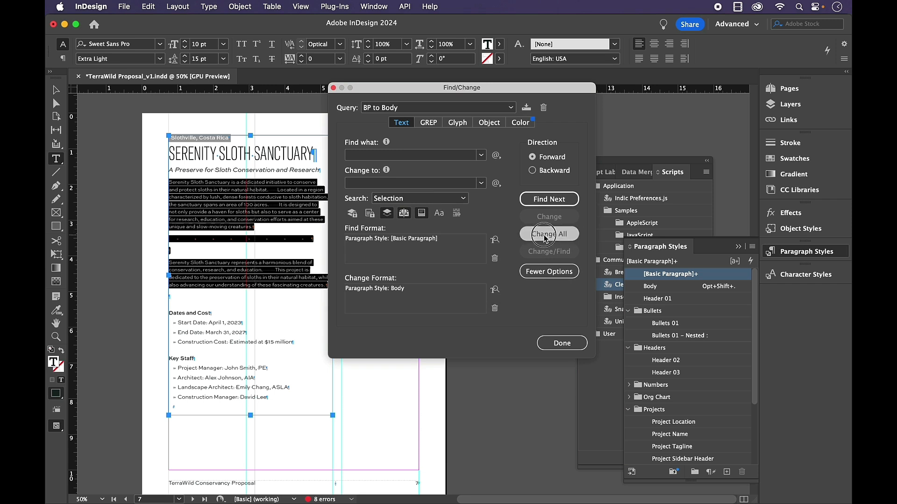
pyautogui.click(549, 234)
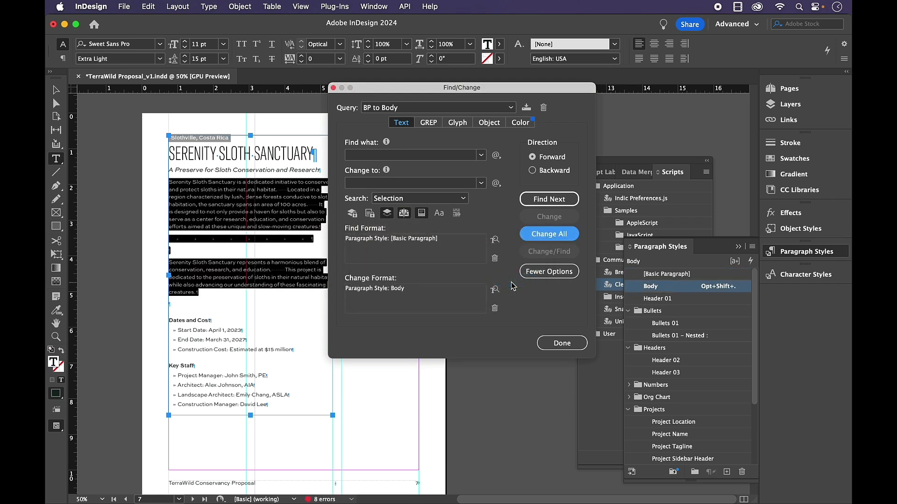
# Close Find/Change, scroll to the Butterfly Oasis page and reopen Find/Change
pyautogui.click(561, 343)
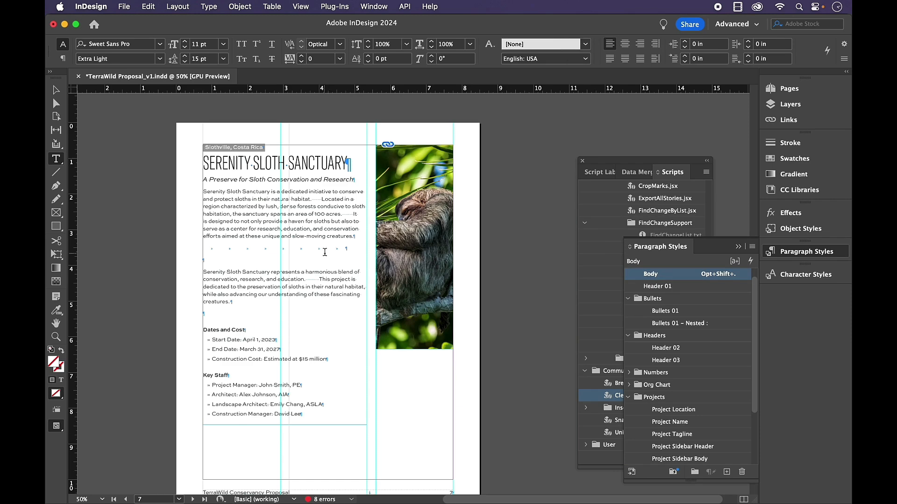
pyautogui.scroll(-3)
pyautogui.write('project name')
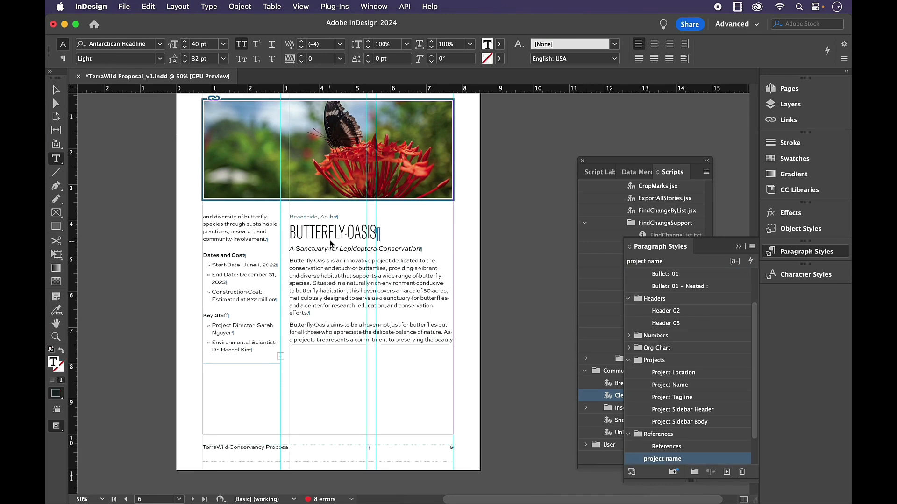
pyautogui.moveTo(372, 250)
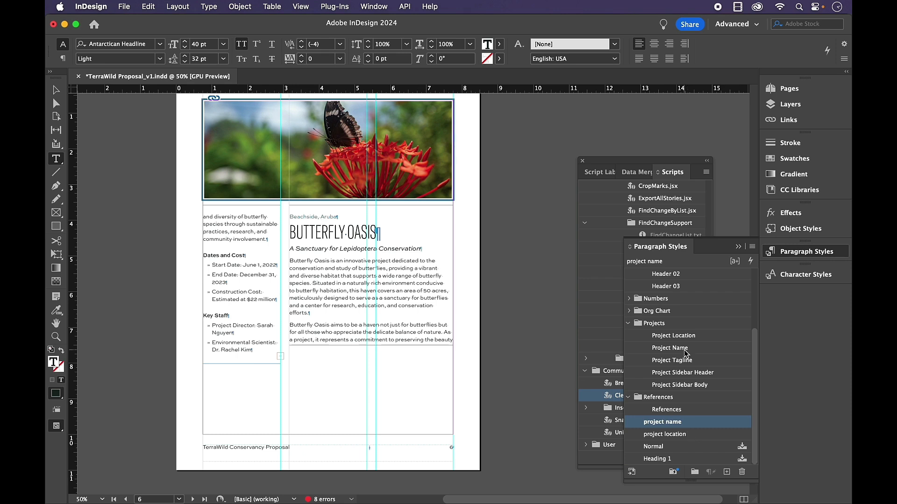
pyautogui.click(319, 234)
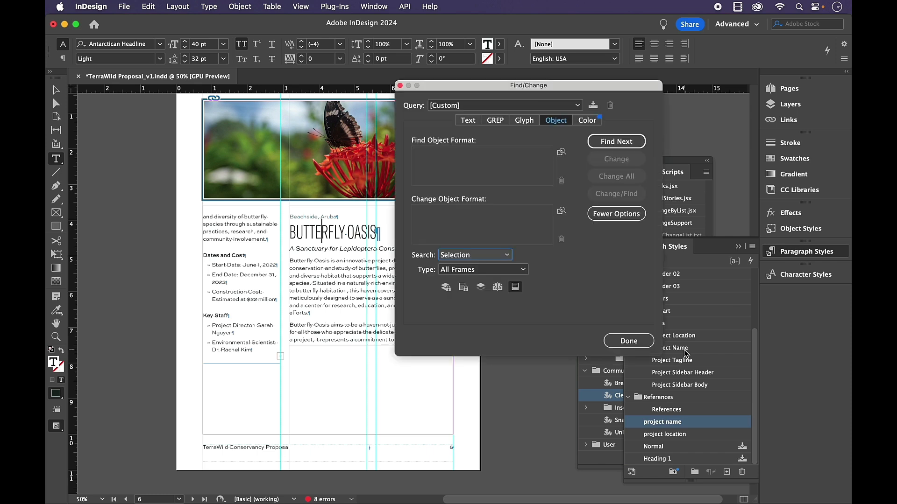
# On the Text tab, set Find Format to project name and Change Format to Project Name
pyautogui.click(467, 120)
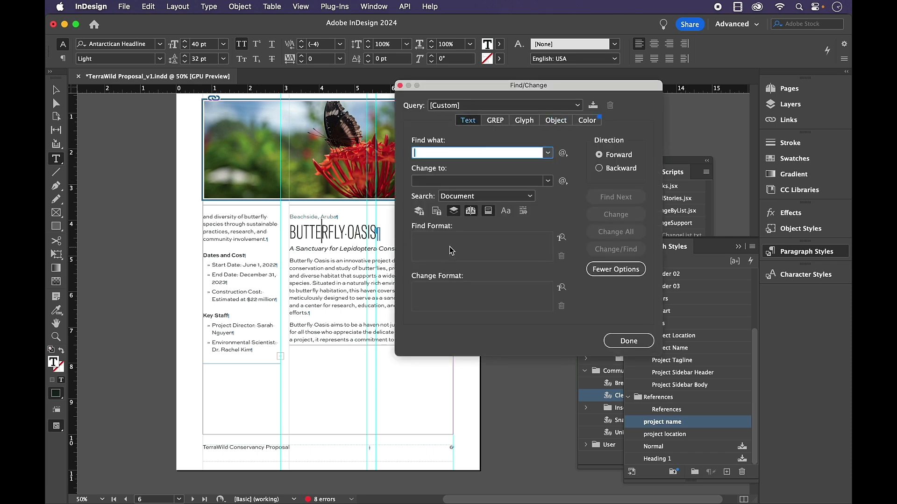
pyautogui.click(562, 237)
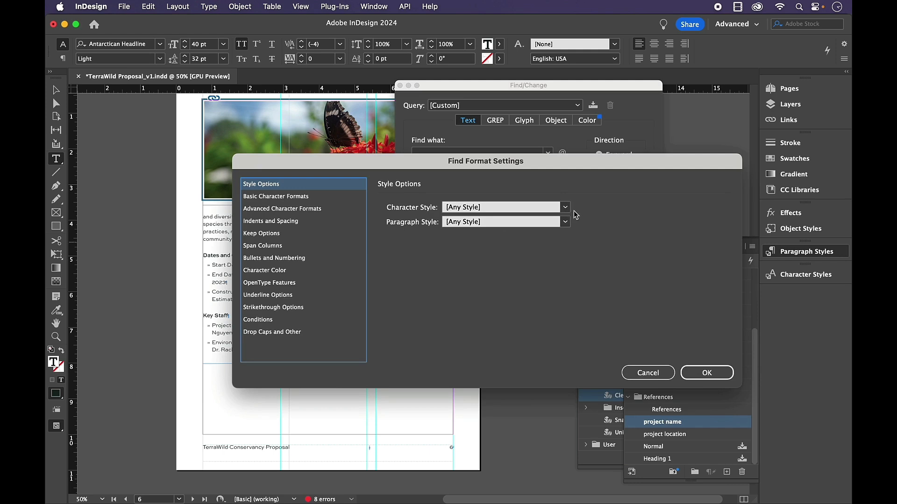
pyautogui.click(564, 222)
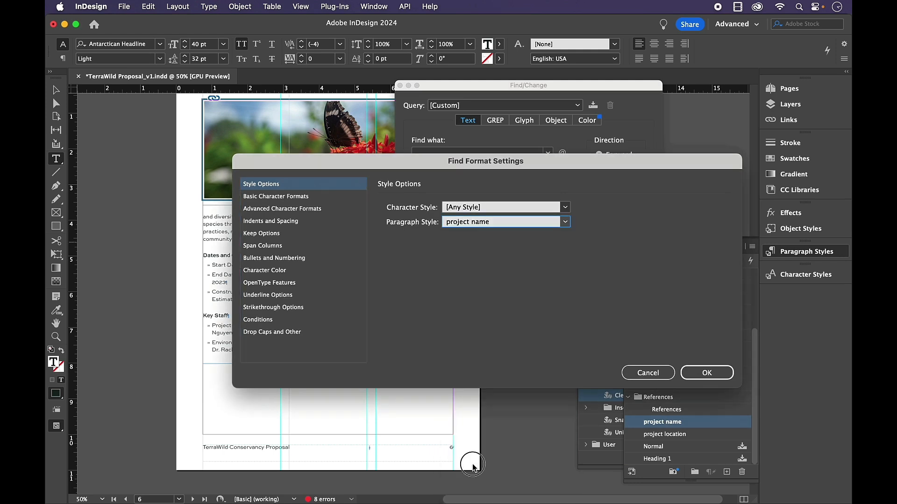
pyautogui.click(706, 373)
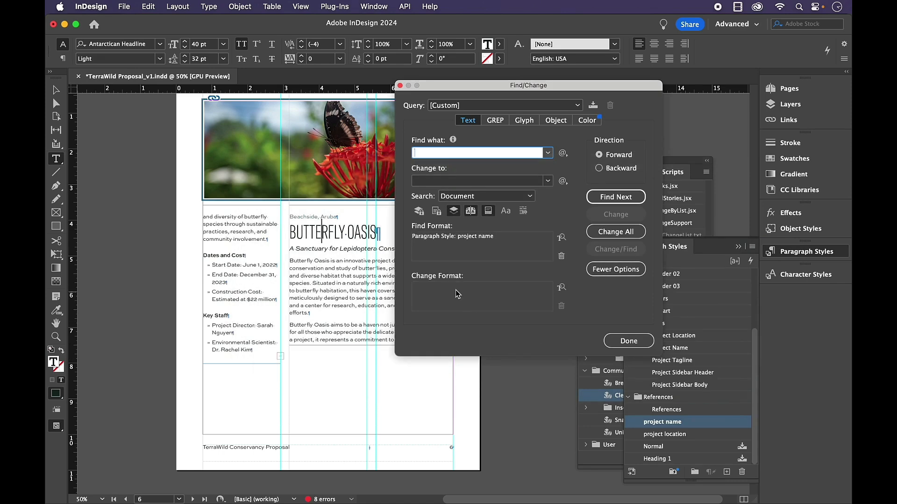
pyautogui.click(561, 288)
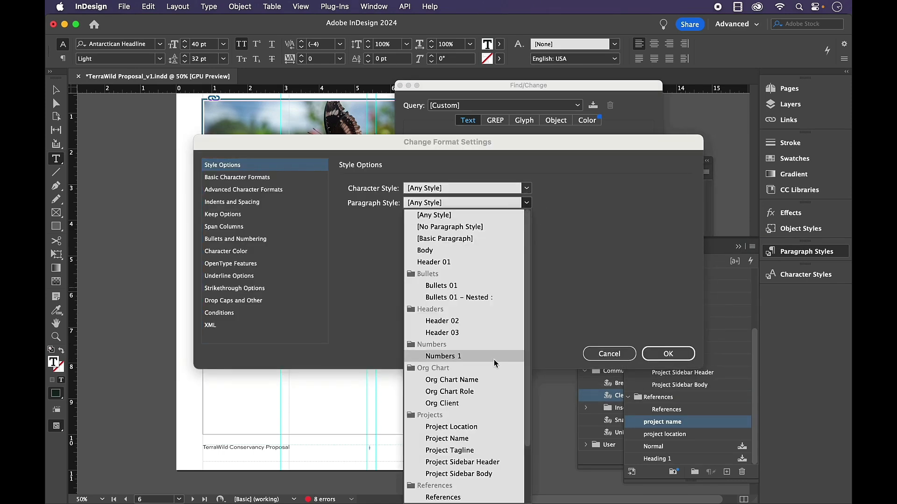
pyautogui.click(447, 439)
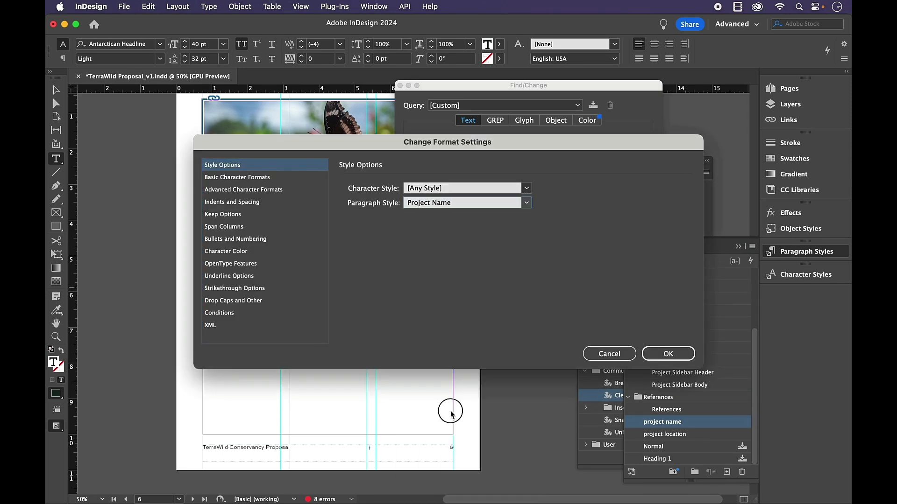
pyautogui.moveTo(648, 336)
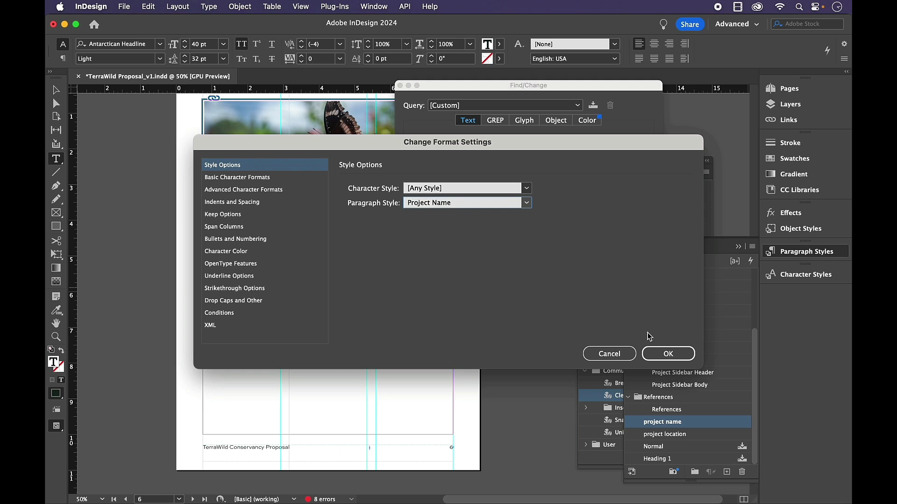
pyautogui.click(666, 353)
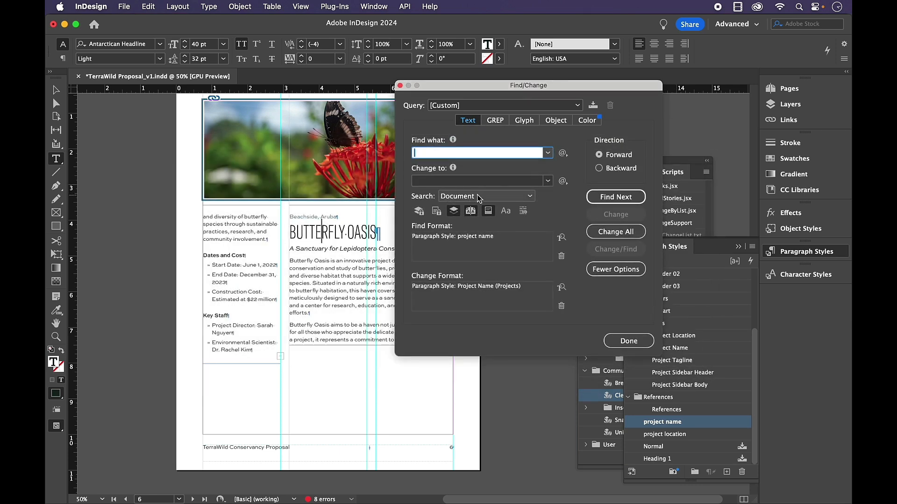
# Save the search as query 'pn to PN' and change all, acknowledging the two replacements
pyautogui.click(593, 106)
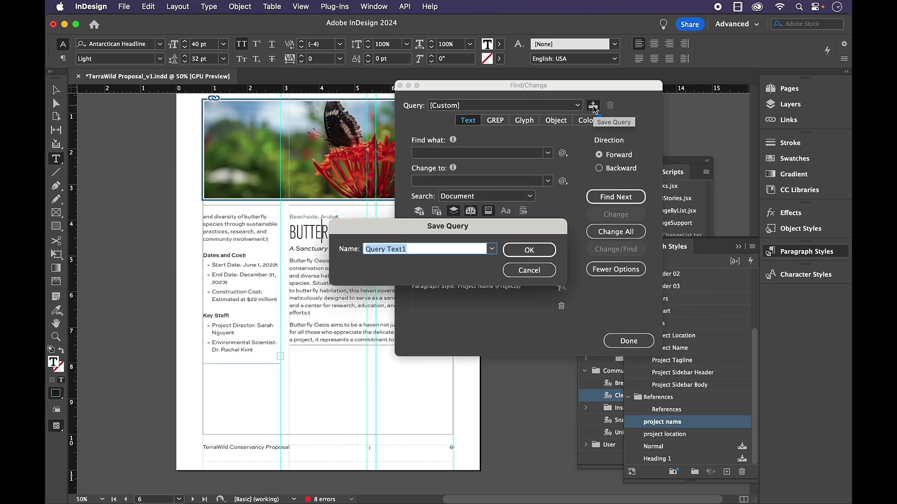
pyautogui.write('pn to')
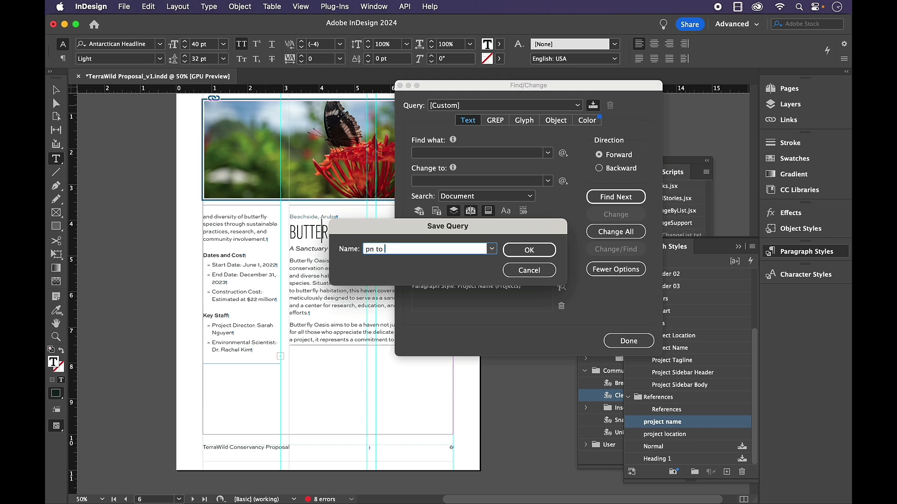
pyautogui.write('PN')
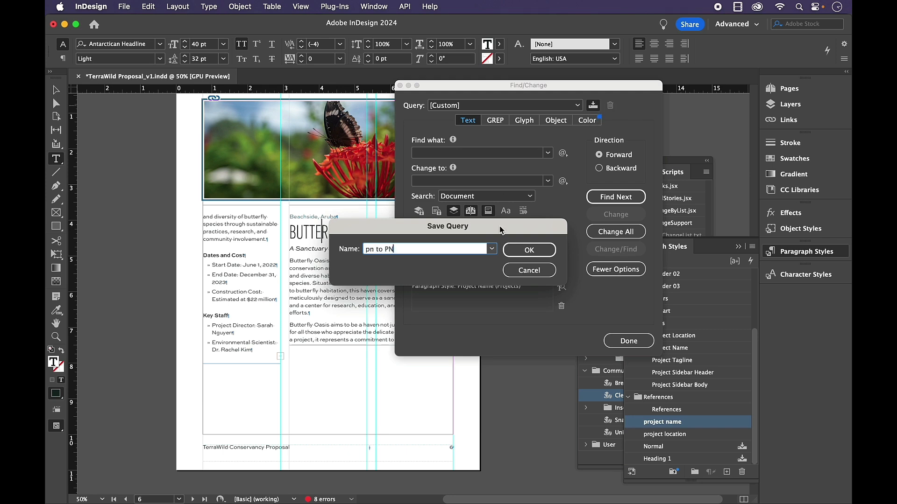
pyautogui.click(528, 251)
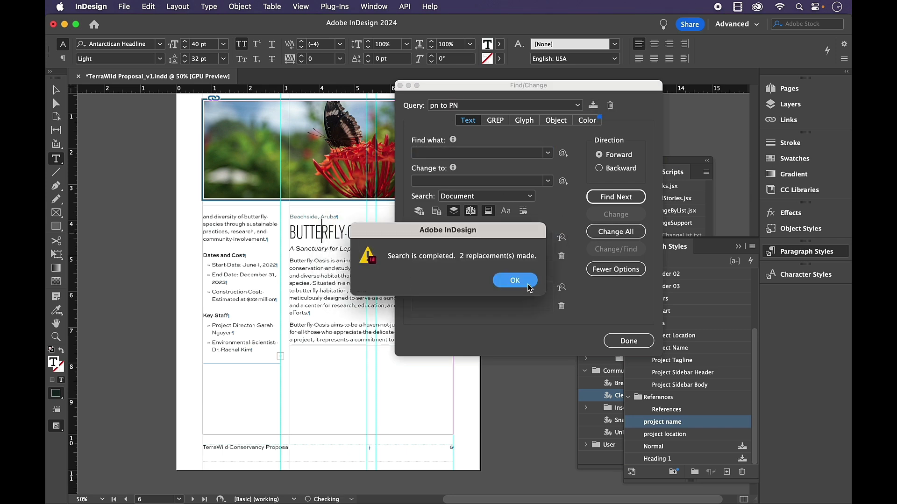
pyautogui.click(514, 281)
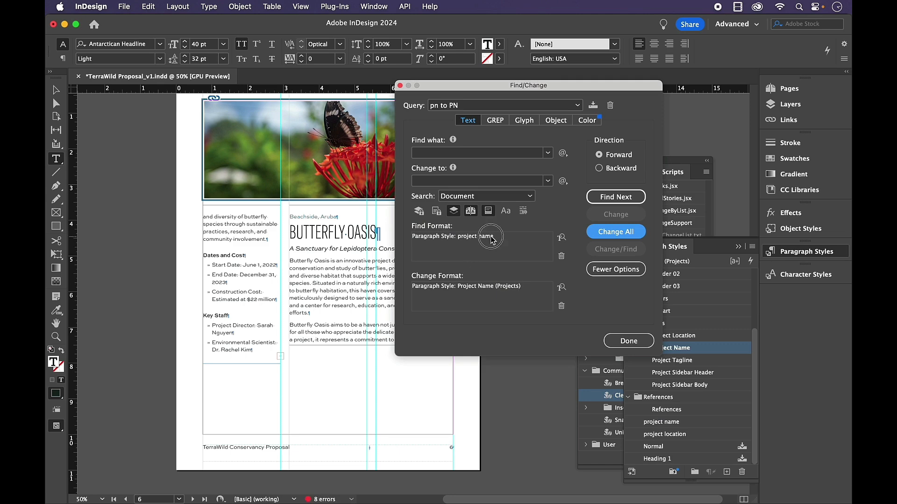
# Map project location to Project Location, change all, and begin saving the search as a query
pyautogui.click(561, 237)
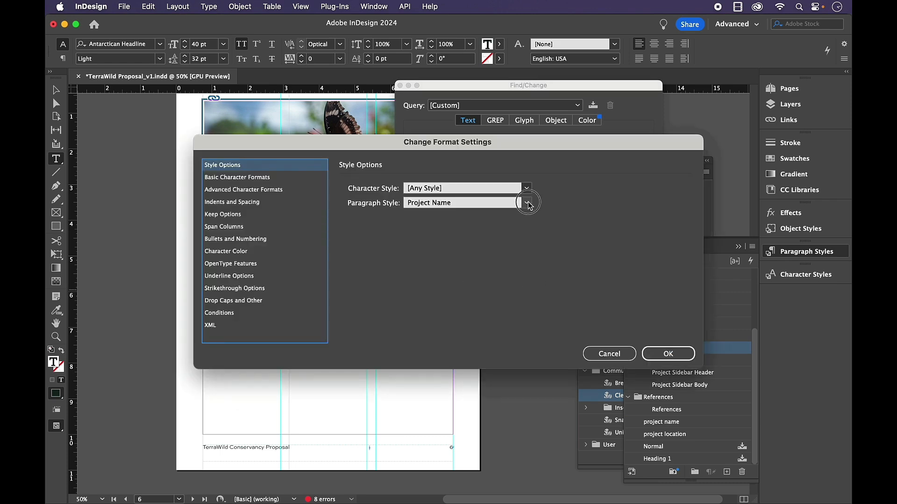
pyautogui.click(525, 203)
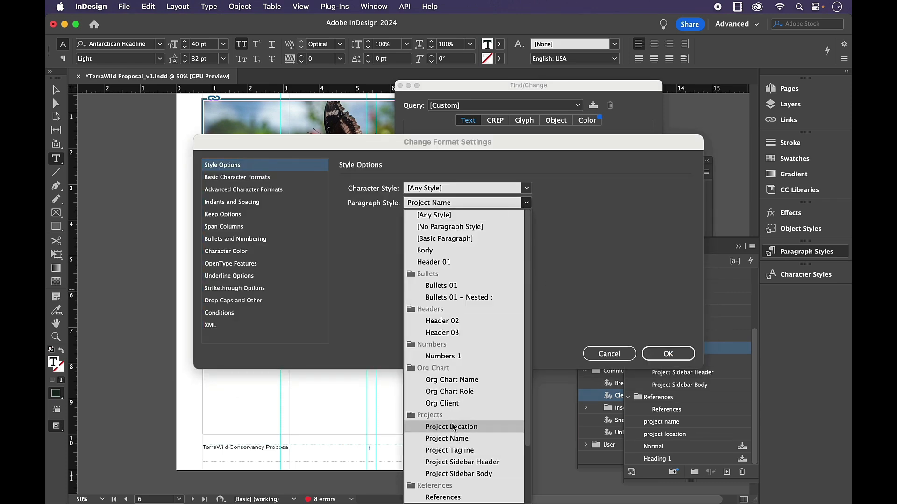
pyautogui.click(450, 427)
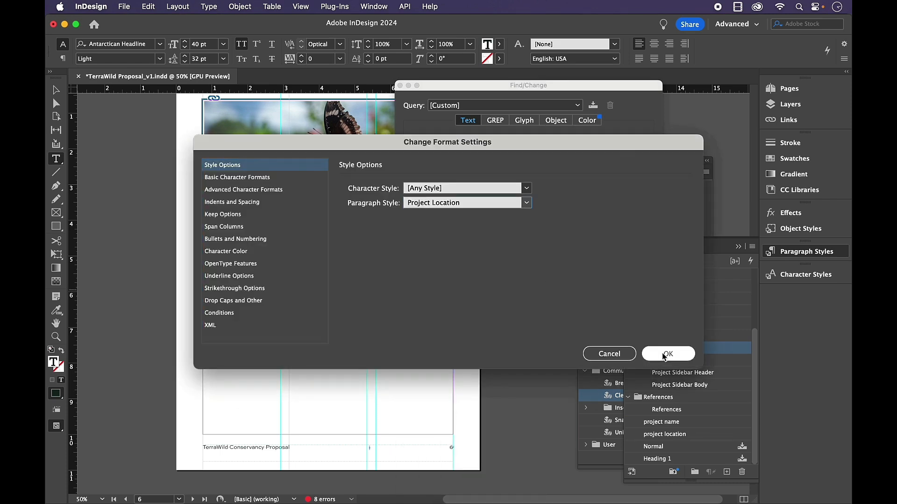
pyautogui.click(667, 353)
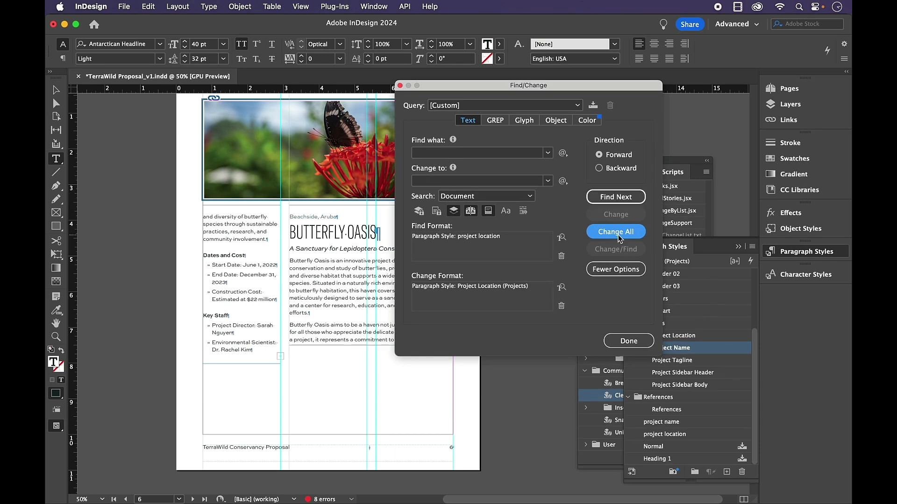
pyautogui.click(615, 232)
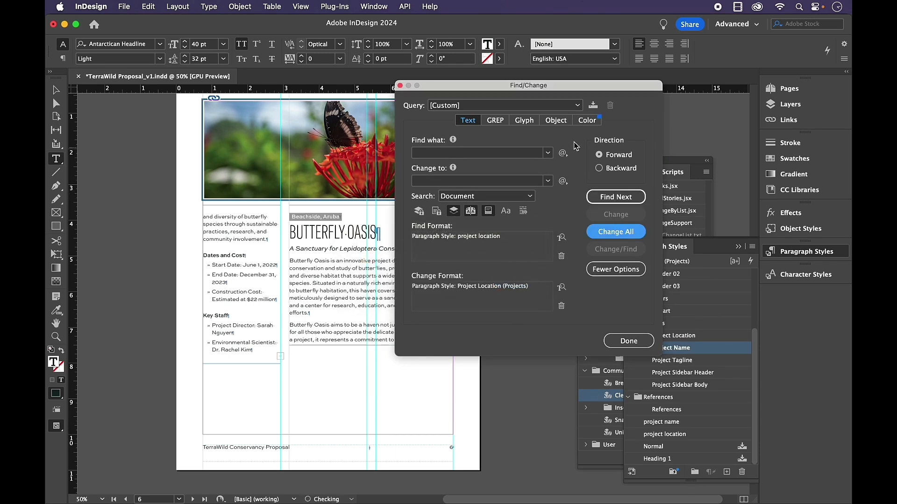
pyautogui.click(594, 106)
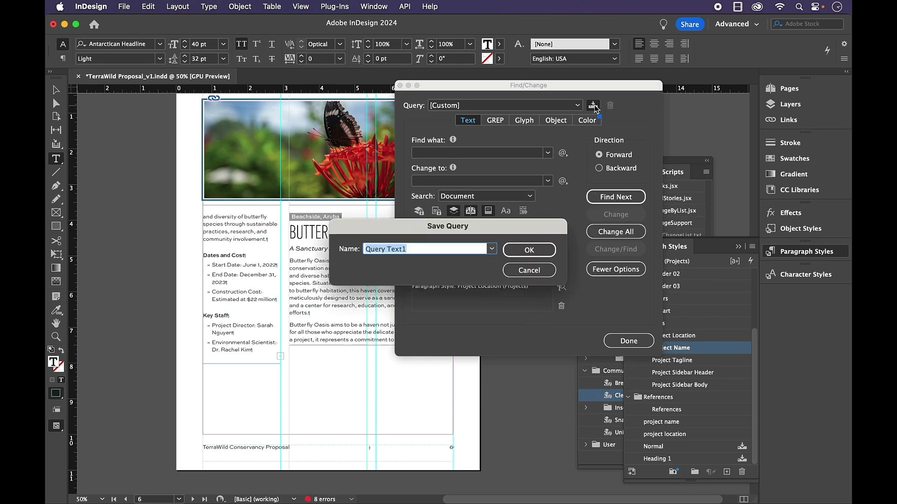